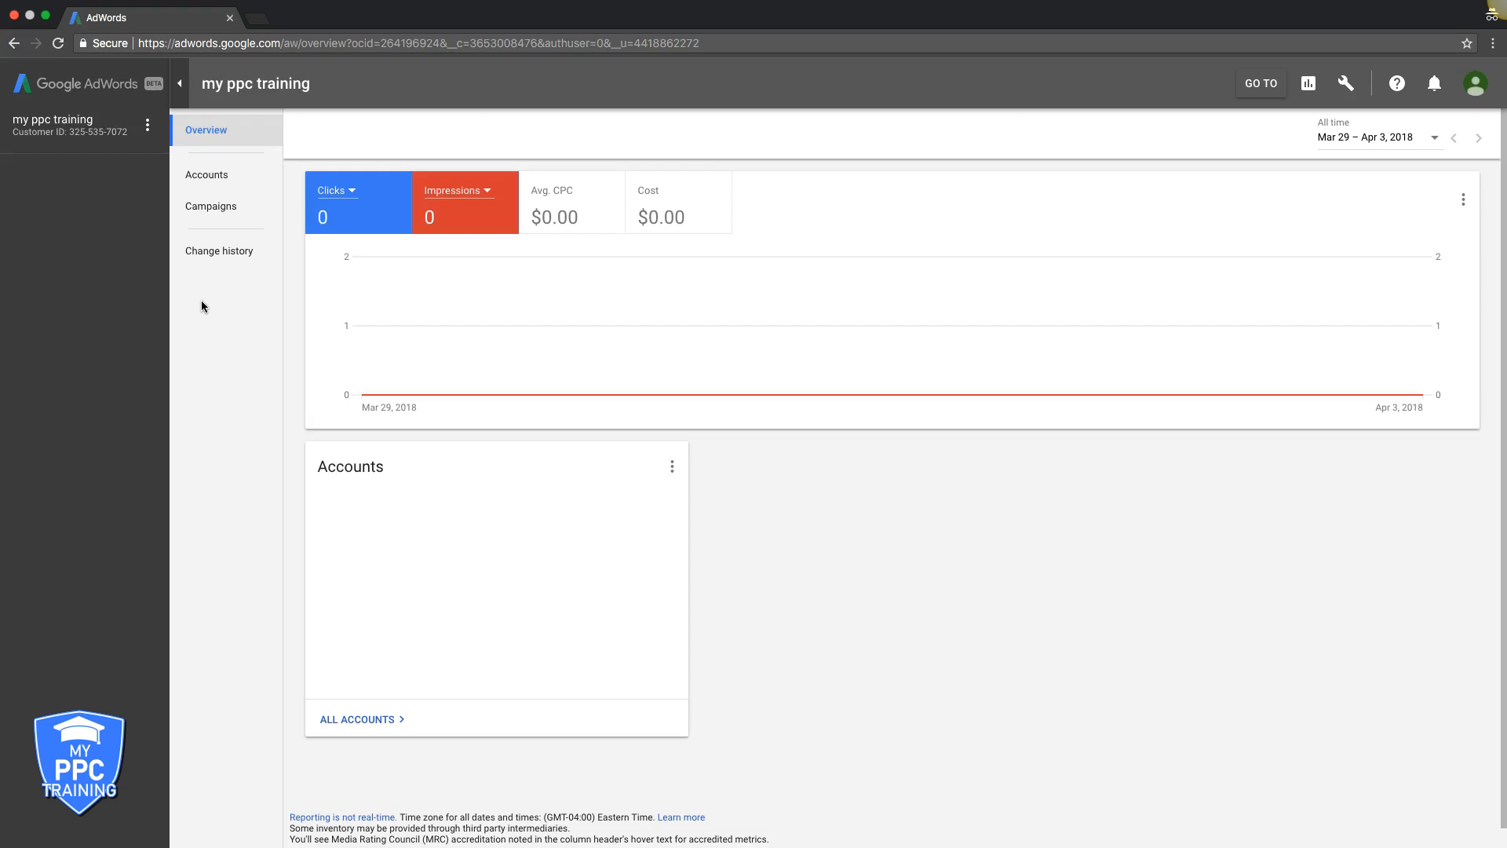
mouse_move(121, 187)
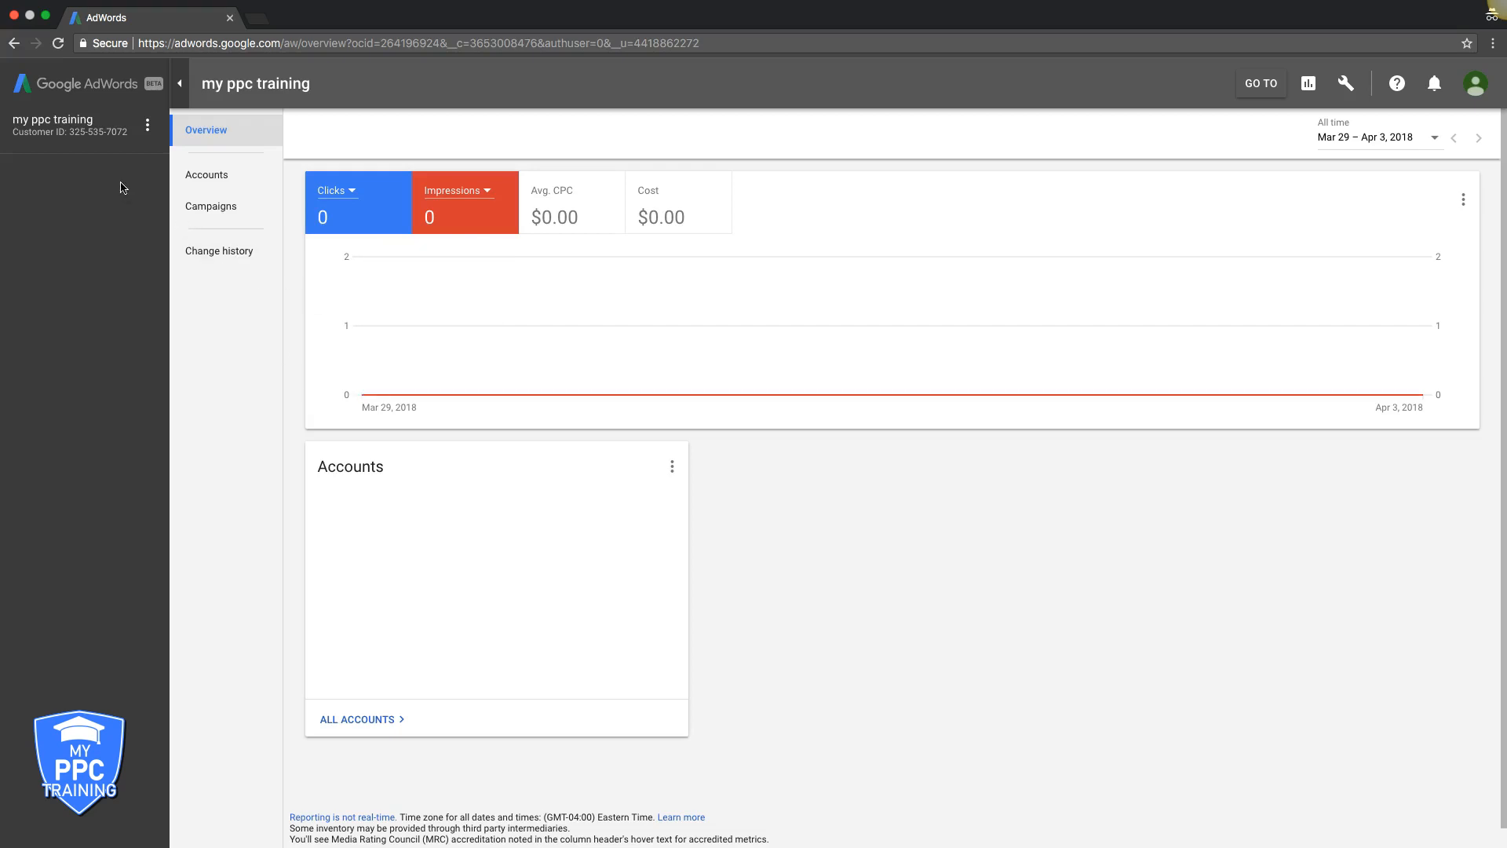
mouse_move(14, 142)
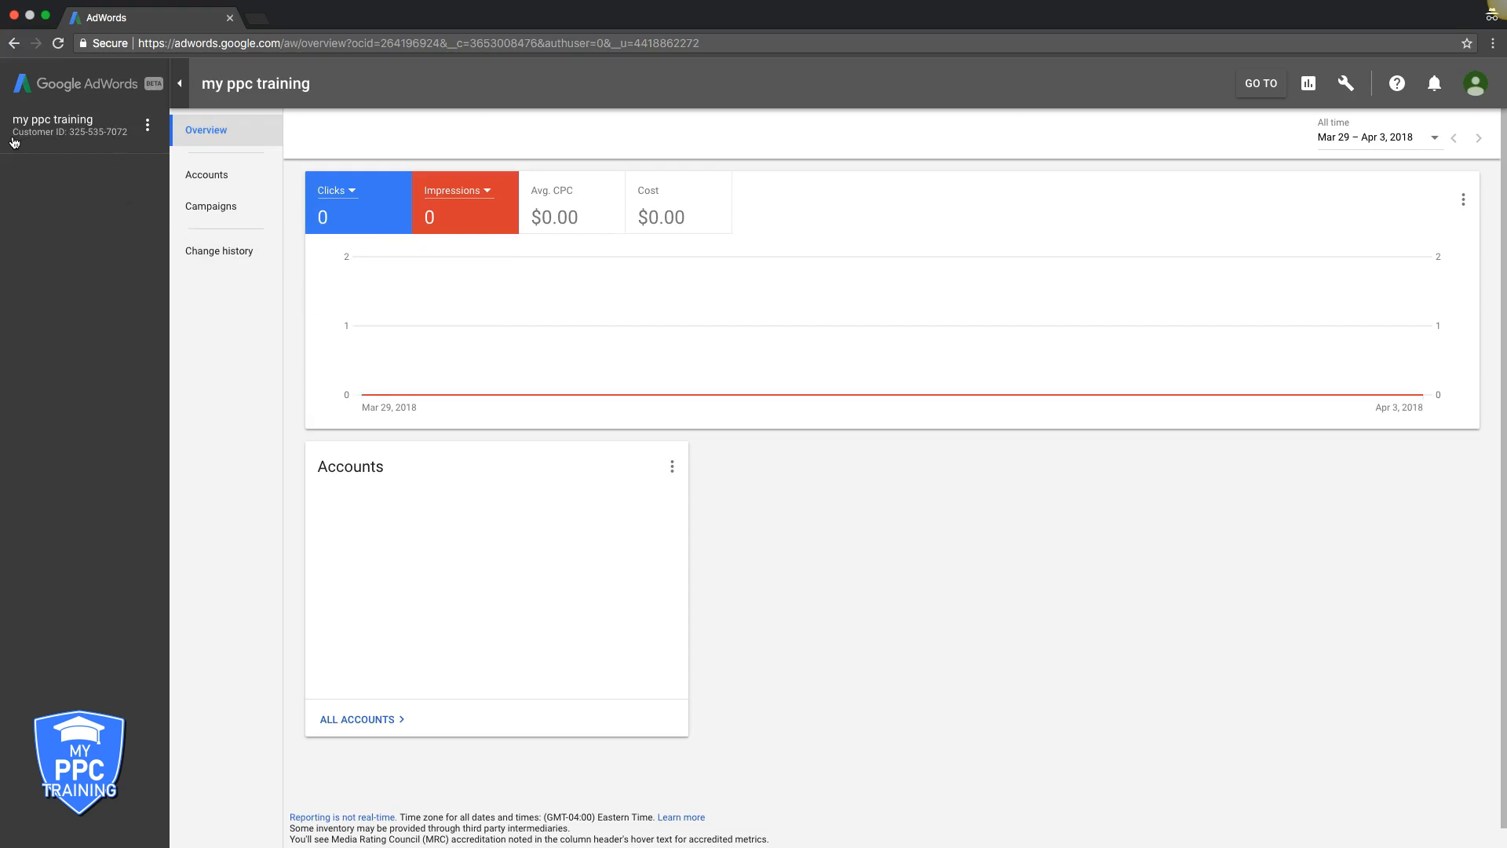
mouse_move(117, 172)
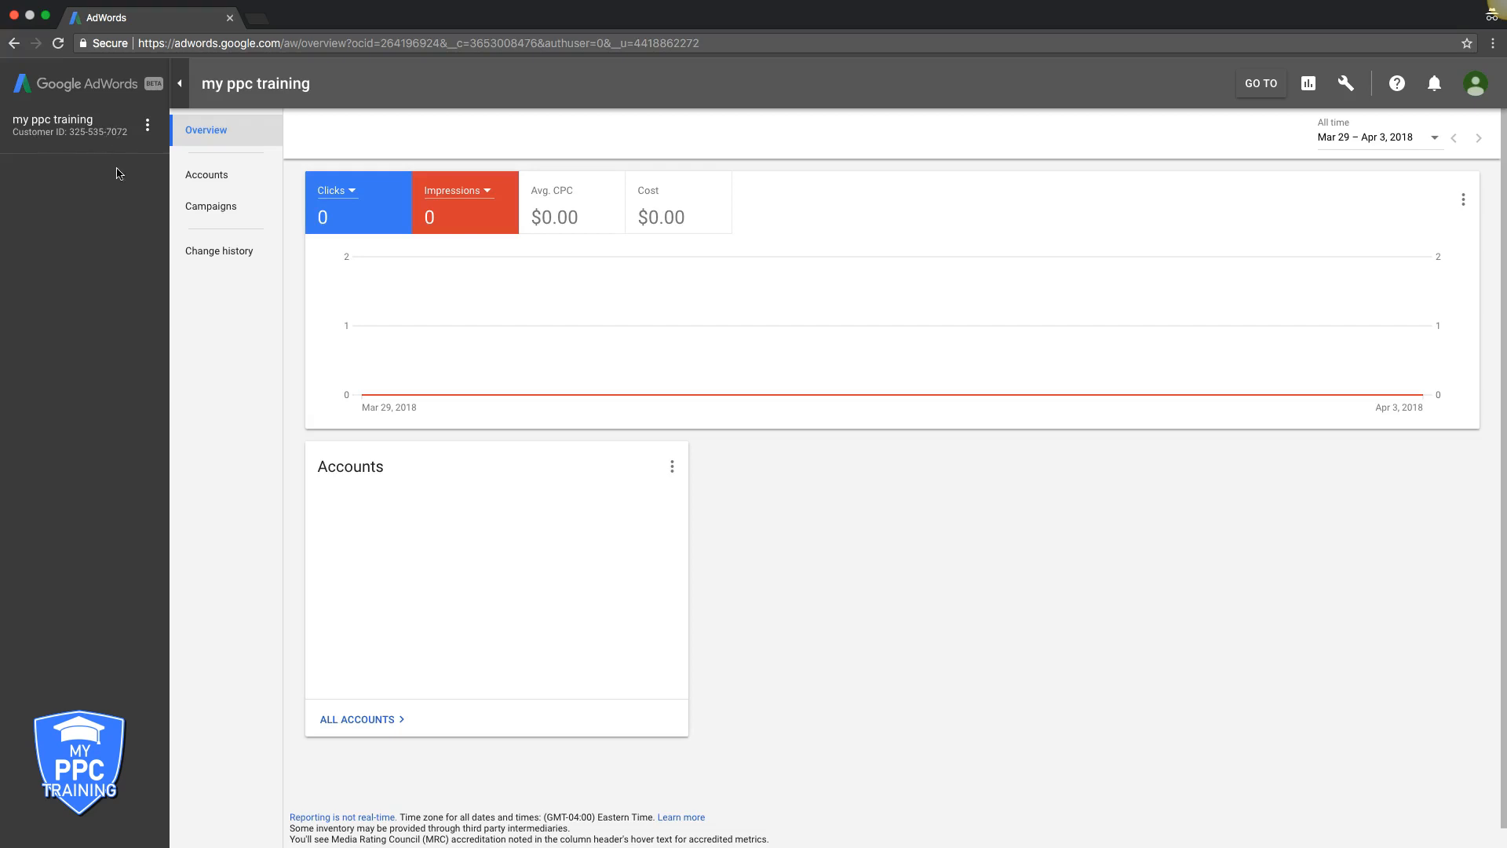
mouse_move(124, 127)
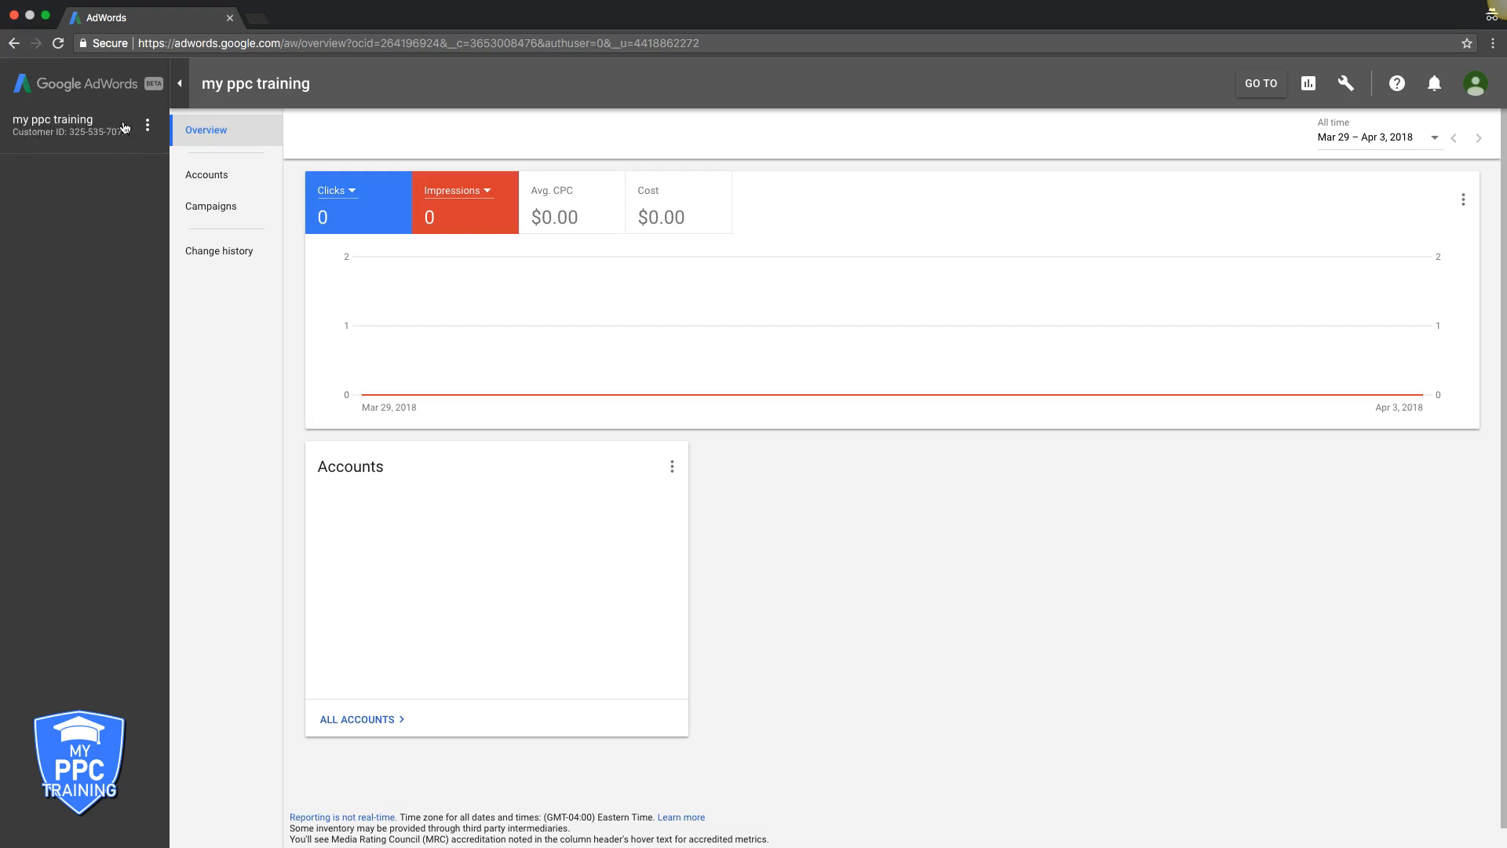
mouse_move(228, 139)
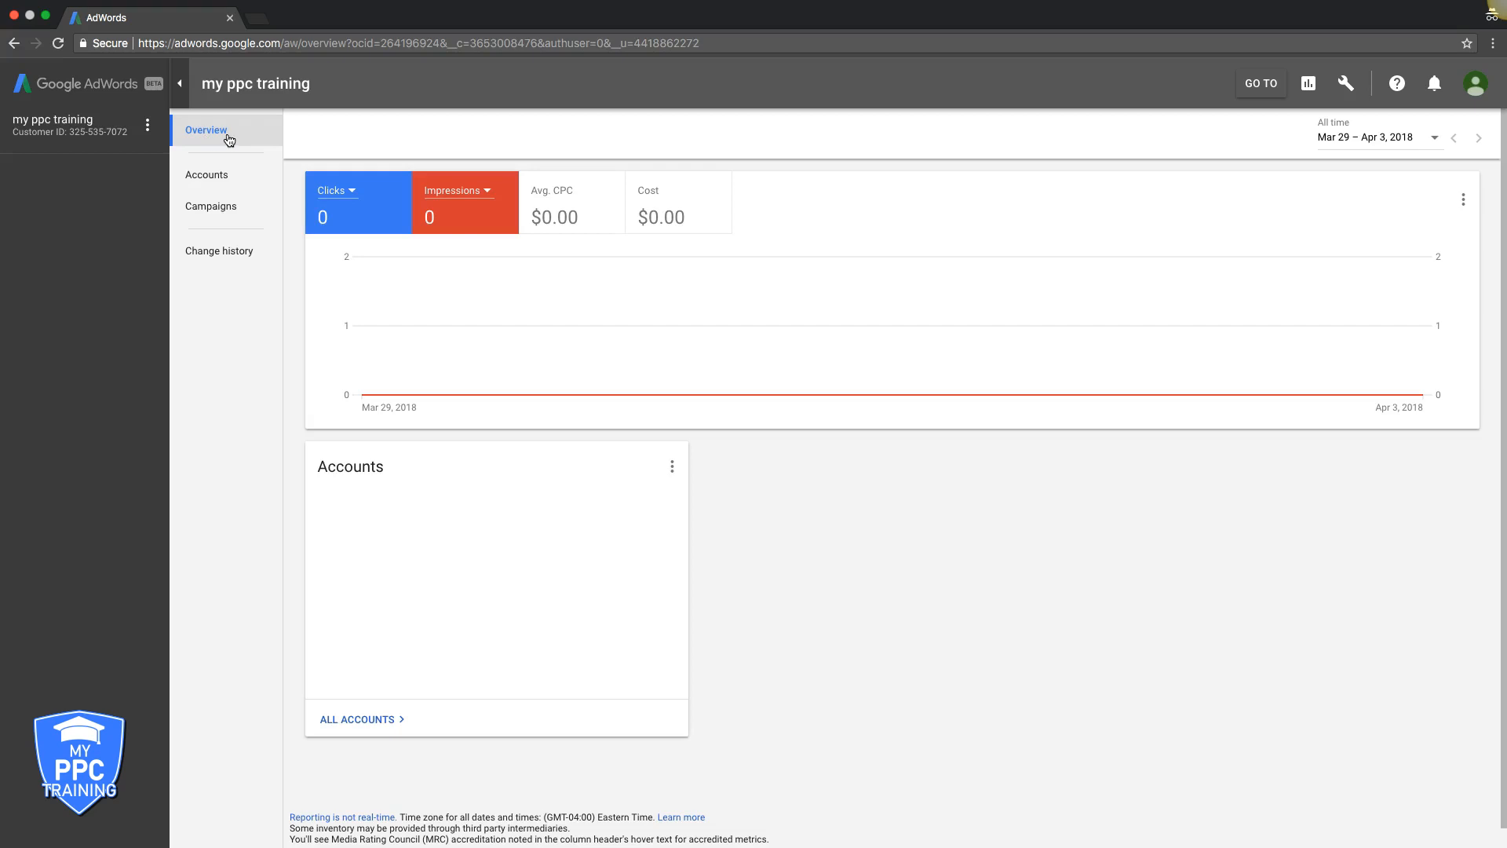
- Show the Accounts page on its Management view, listing no linked accounts yet
left_click(206, 174)
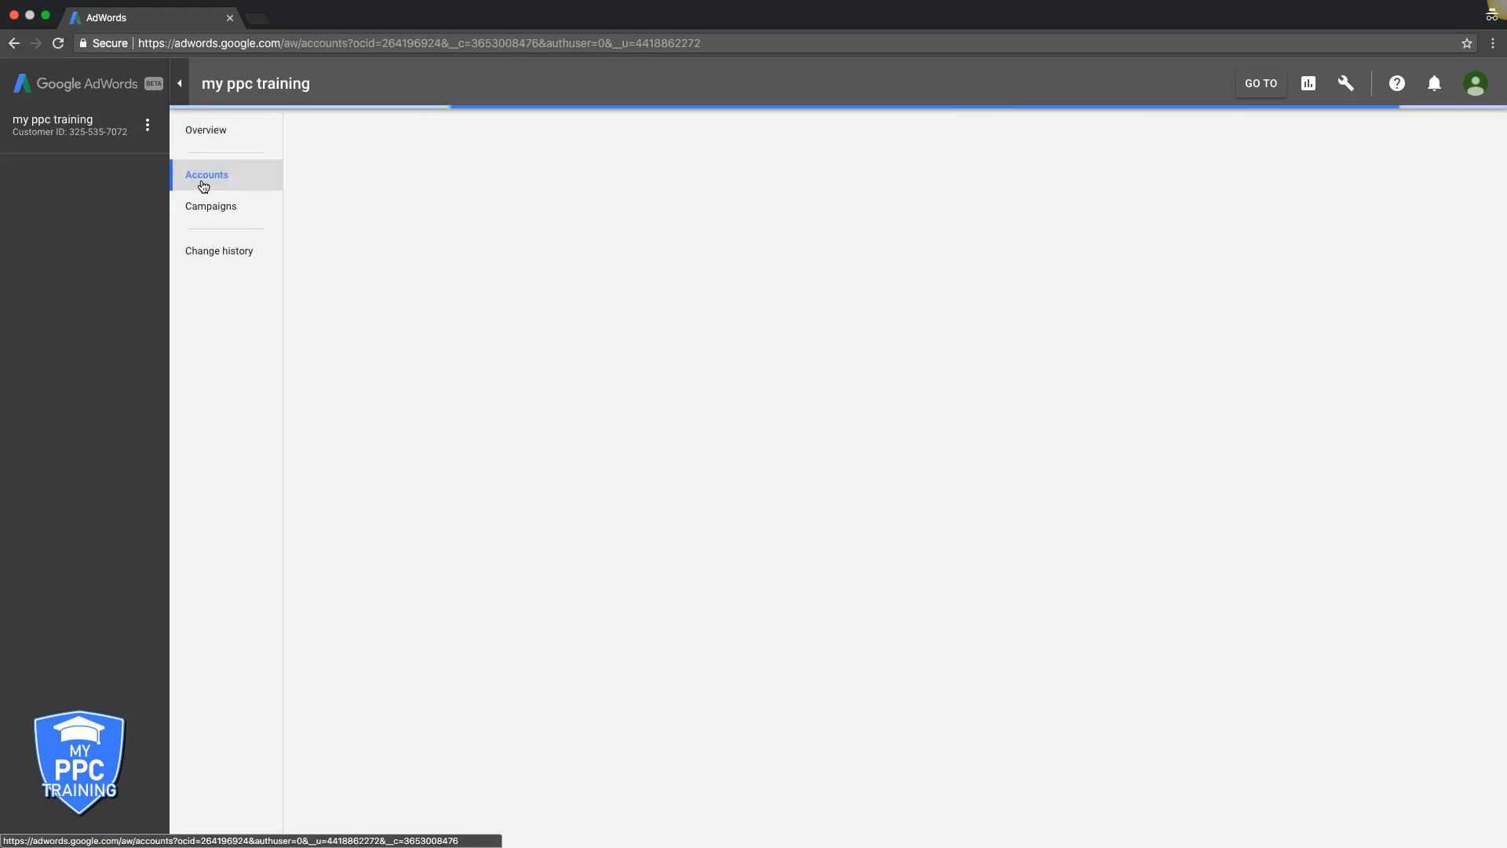
left_click(207, 175)
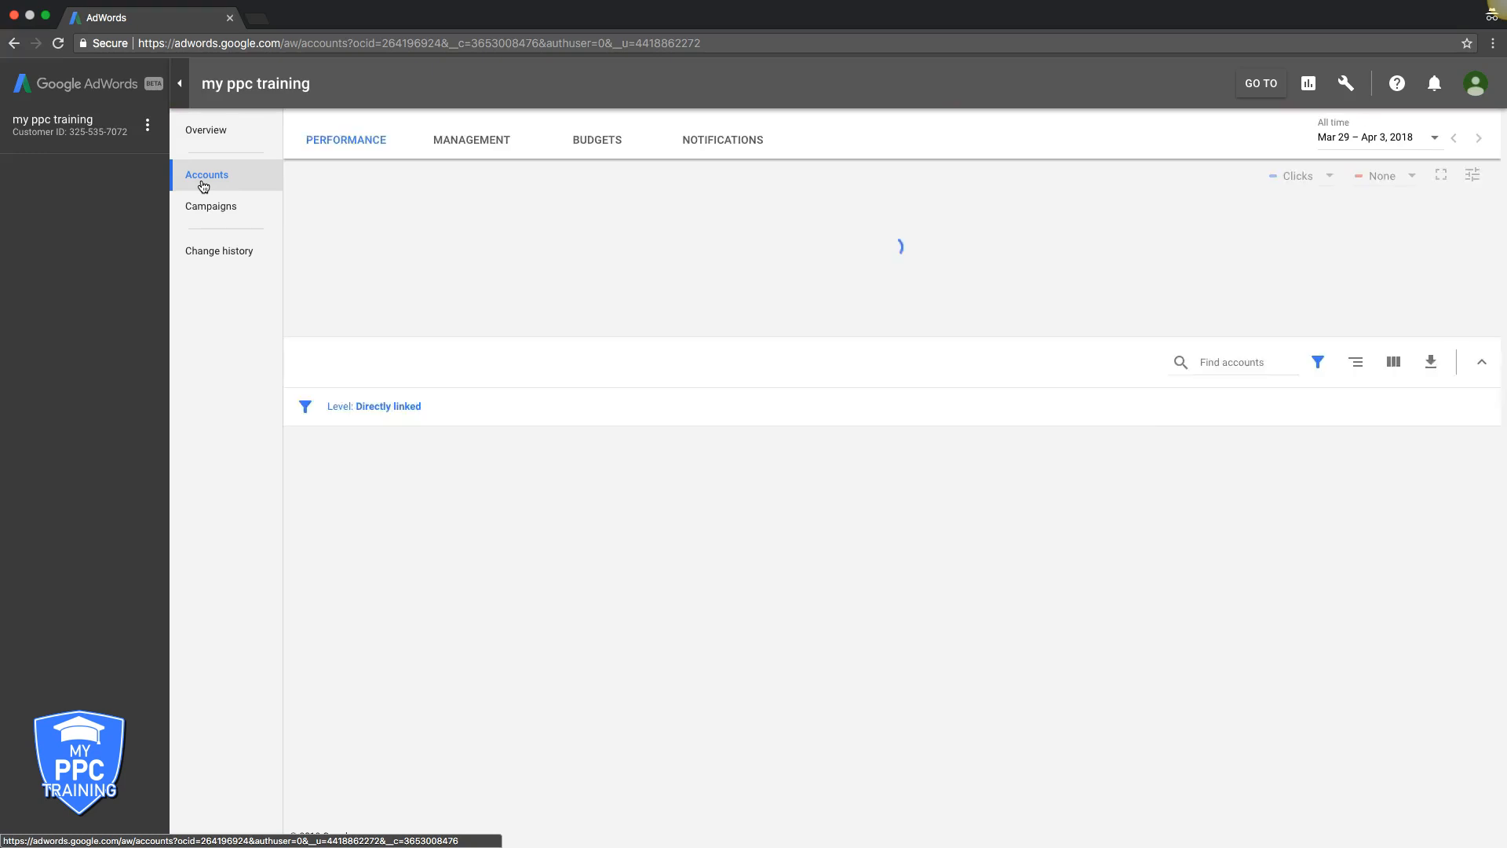
left_click(471, 140)
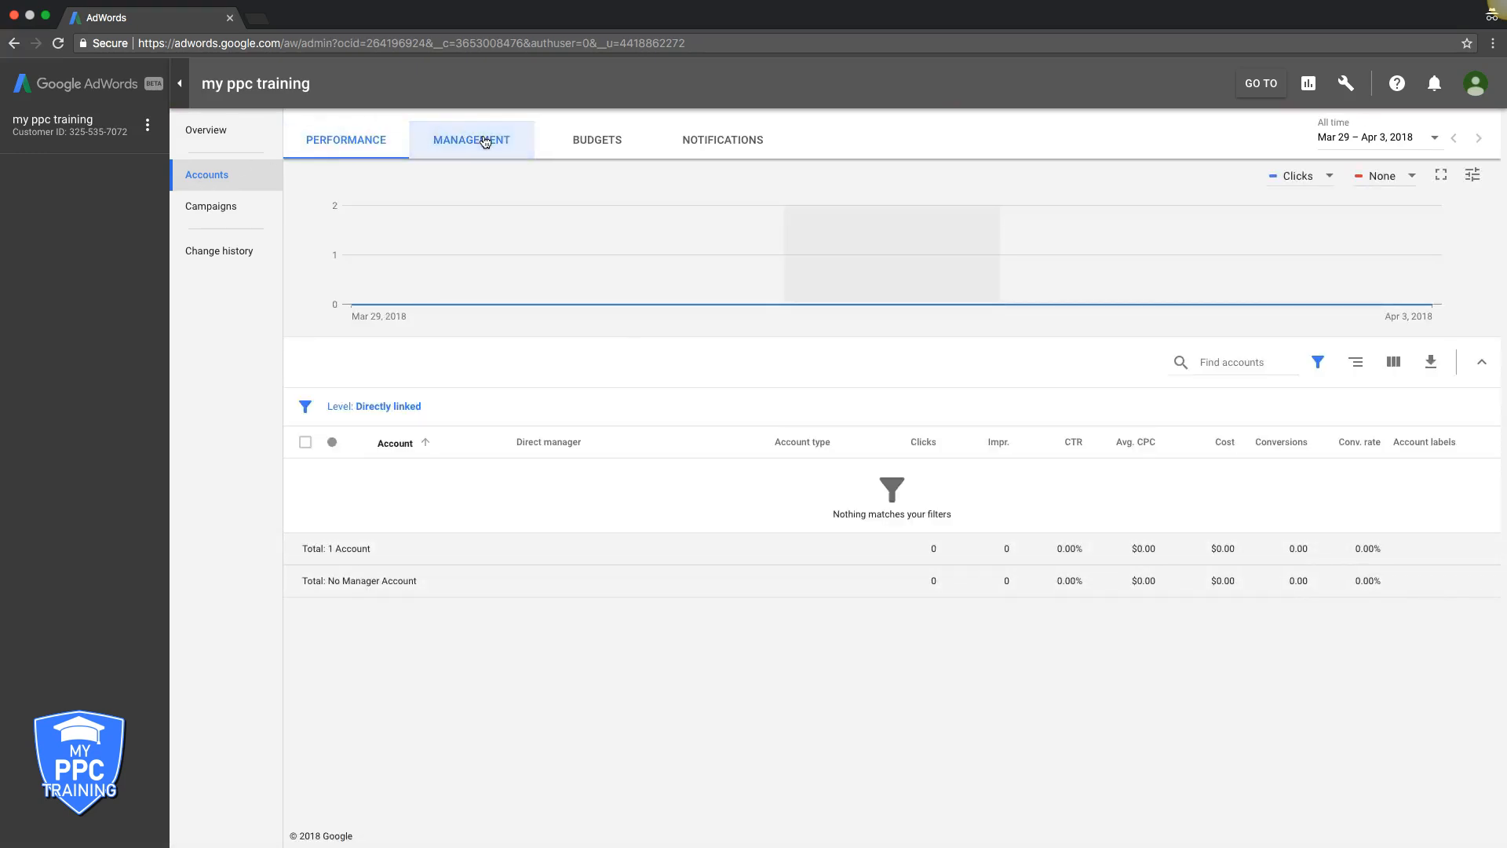
left_click(471, 139)
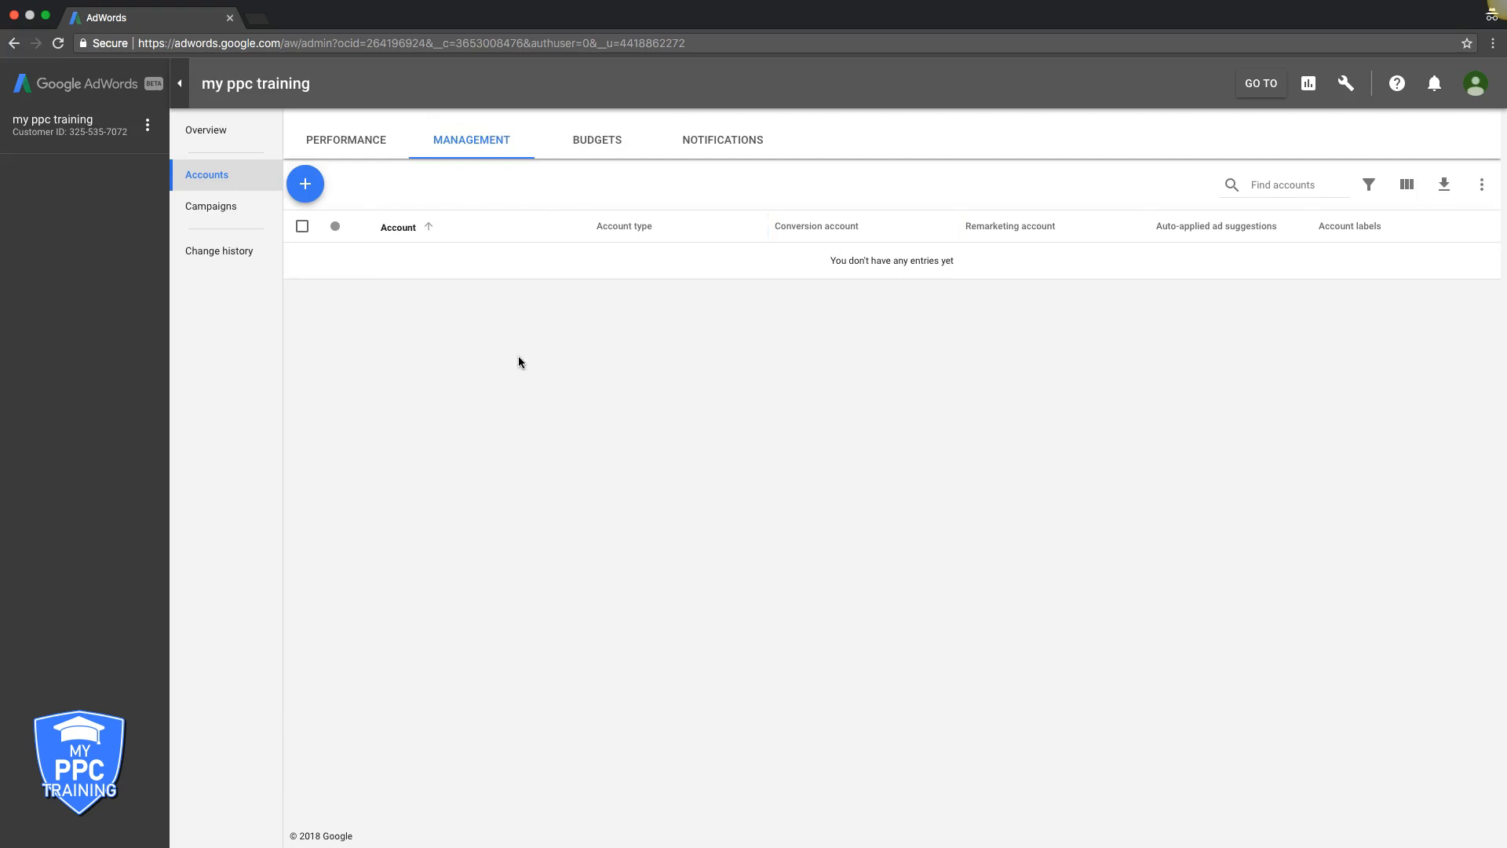
mouse_move(306, 184)
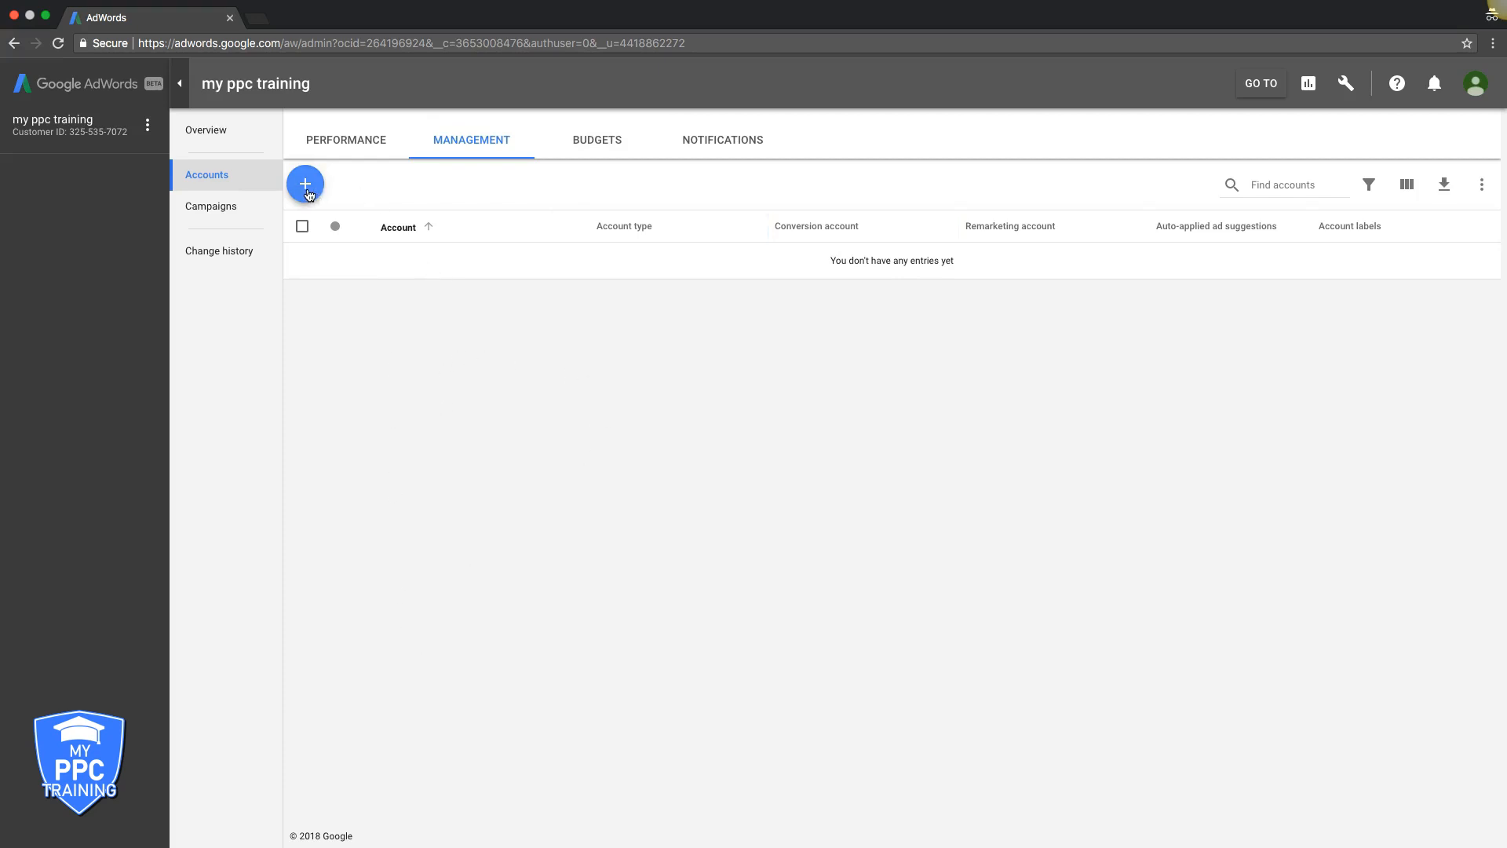
- Start linking an existing account from the add menu, showing the empty customer ID form
left_click(306, 183)
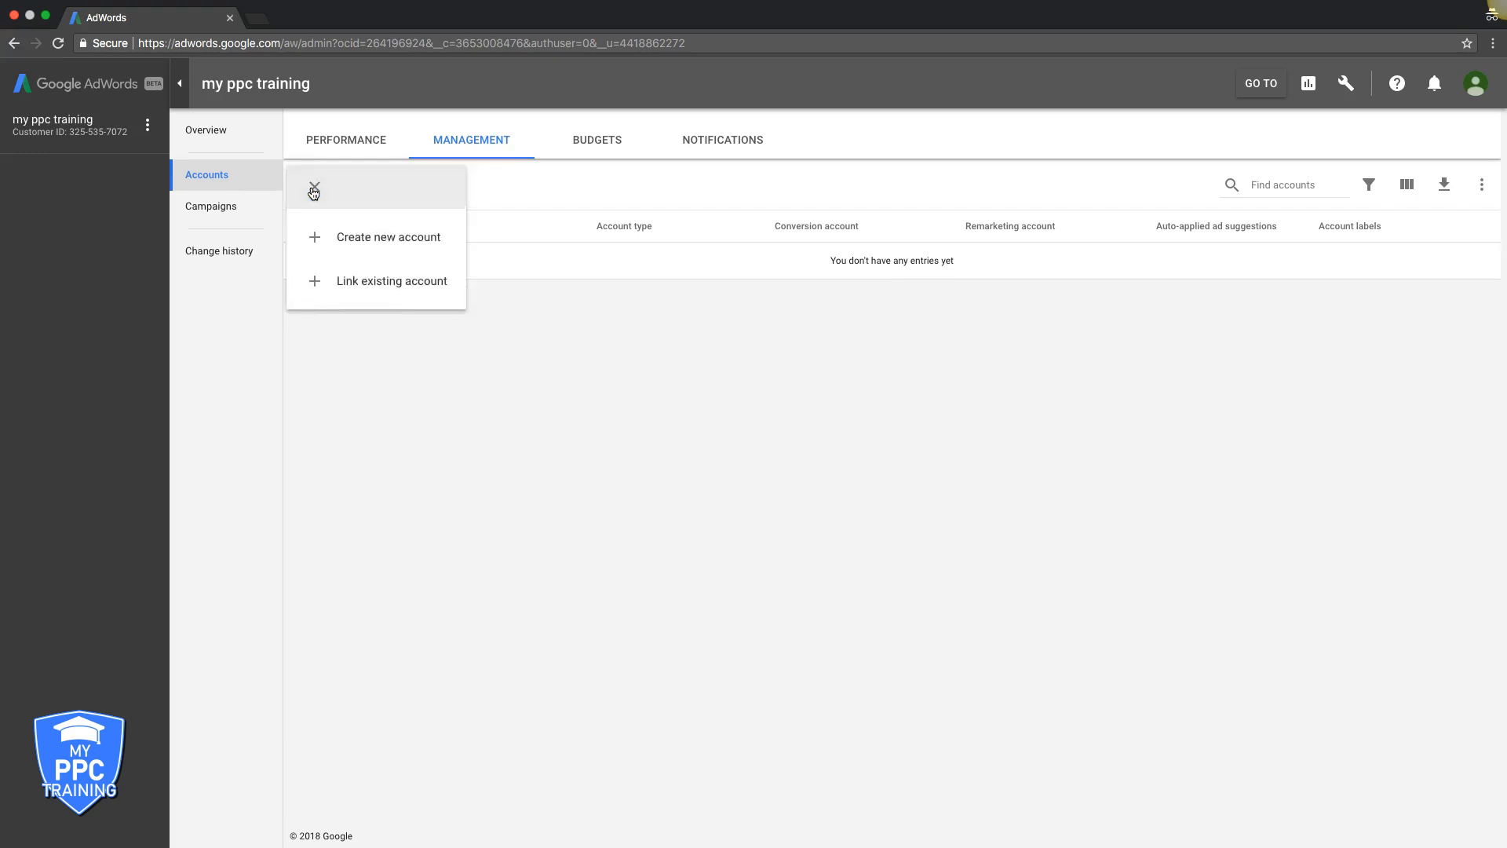
mouse_move(363, 261)
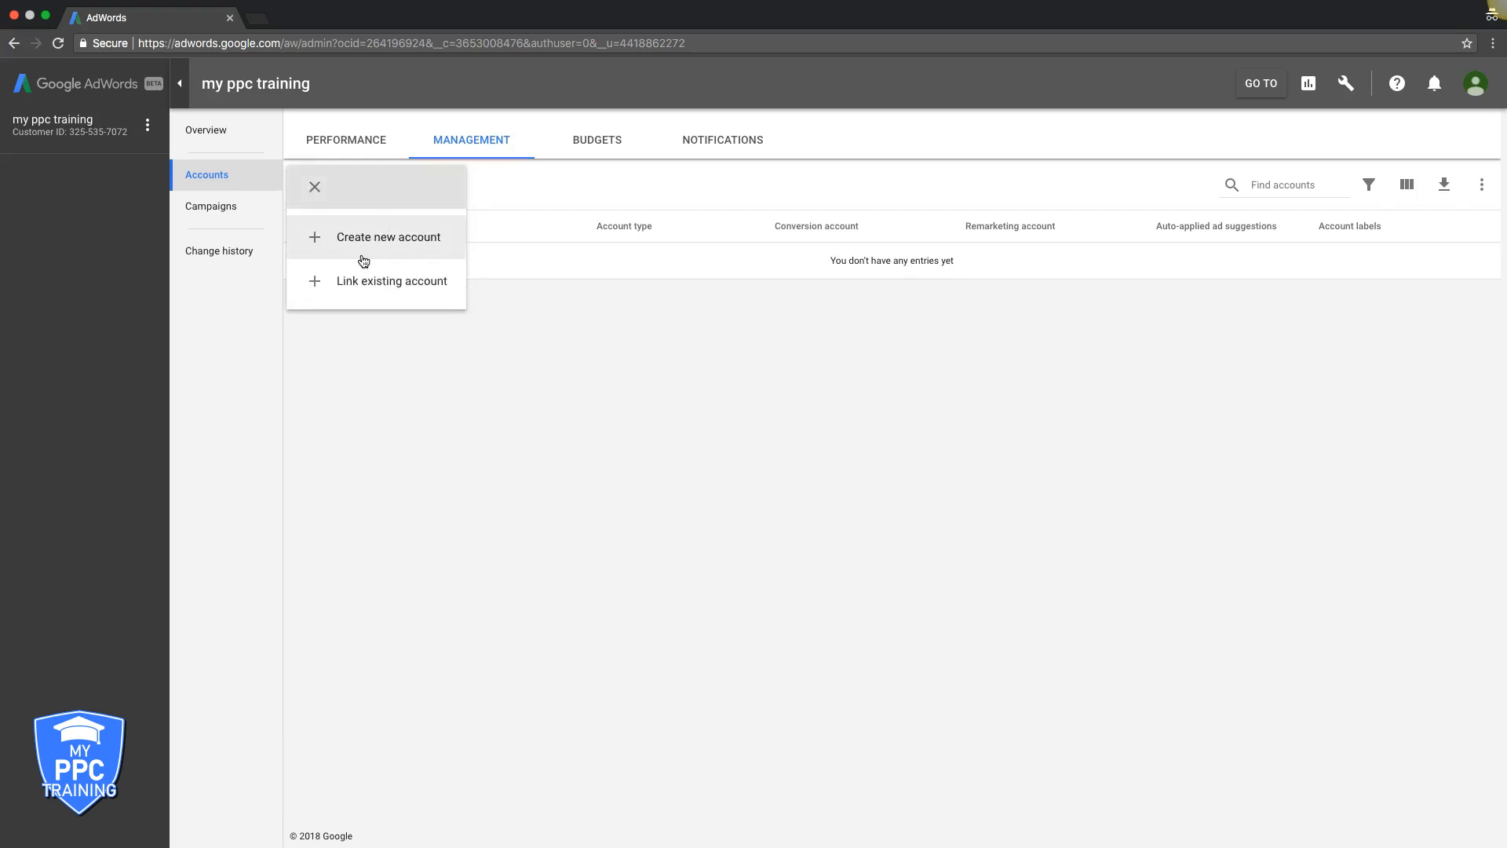
mouse_move(358, 294)
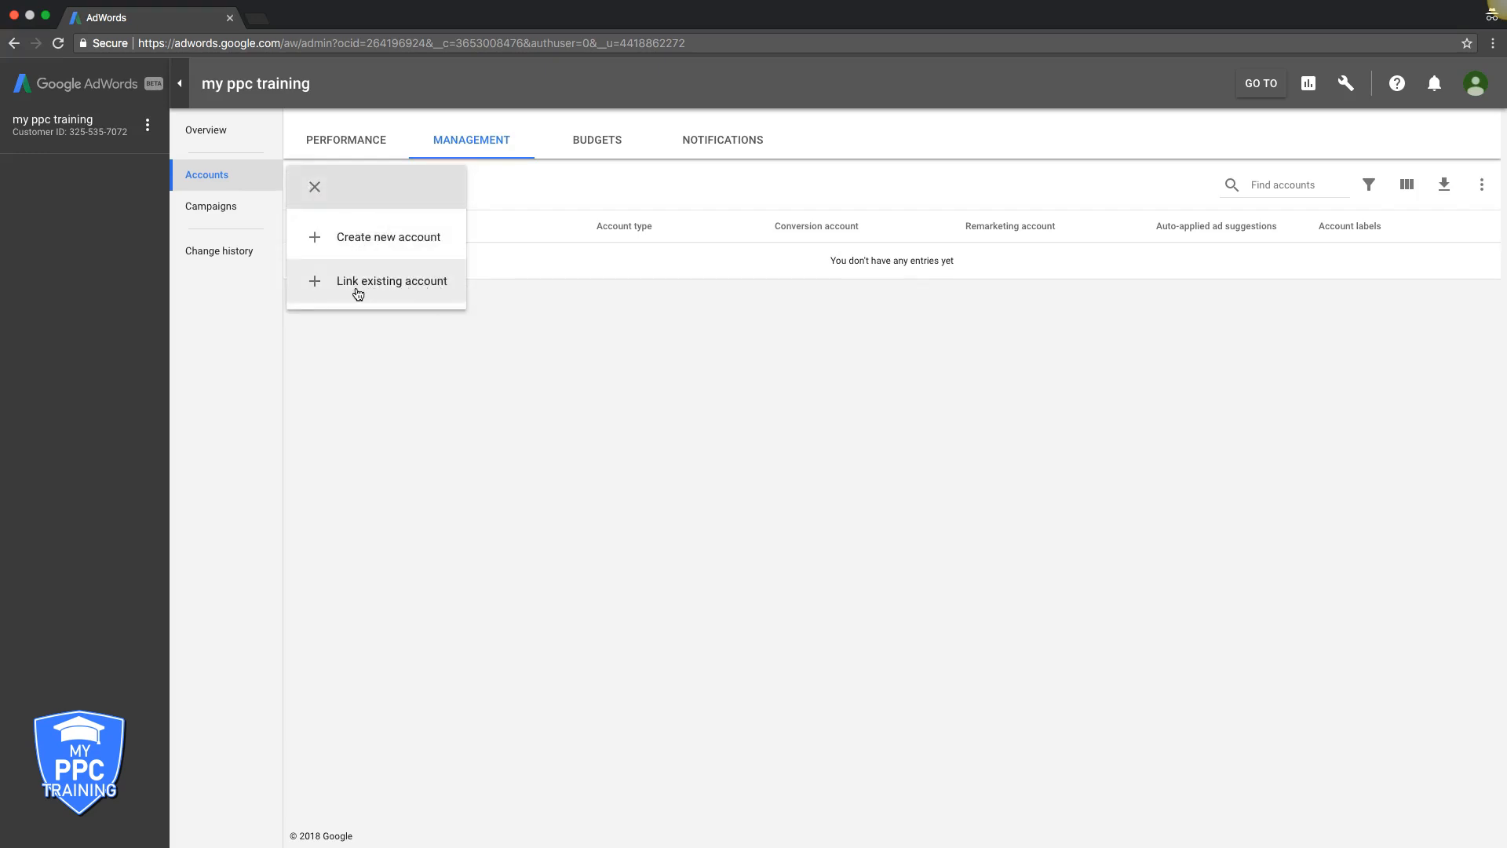
left_click(391, 281)
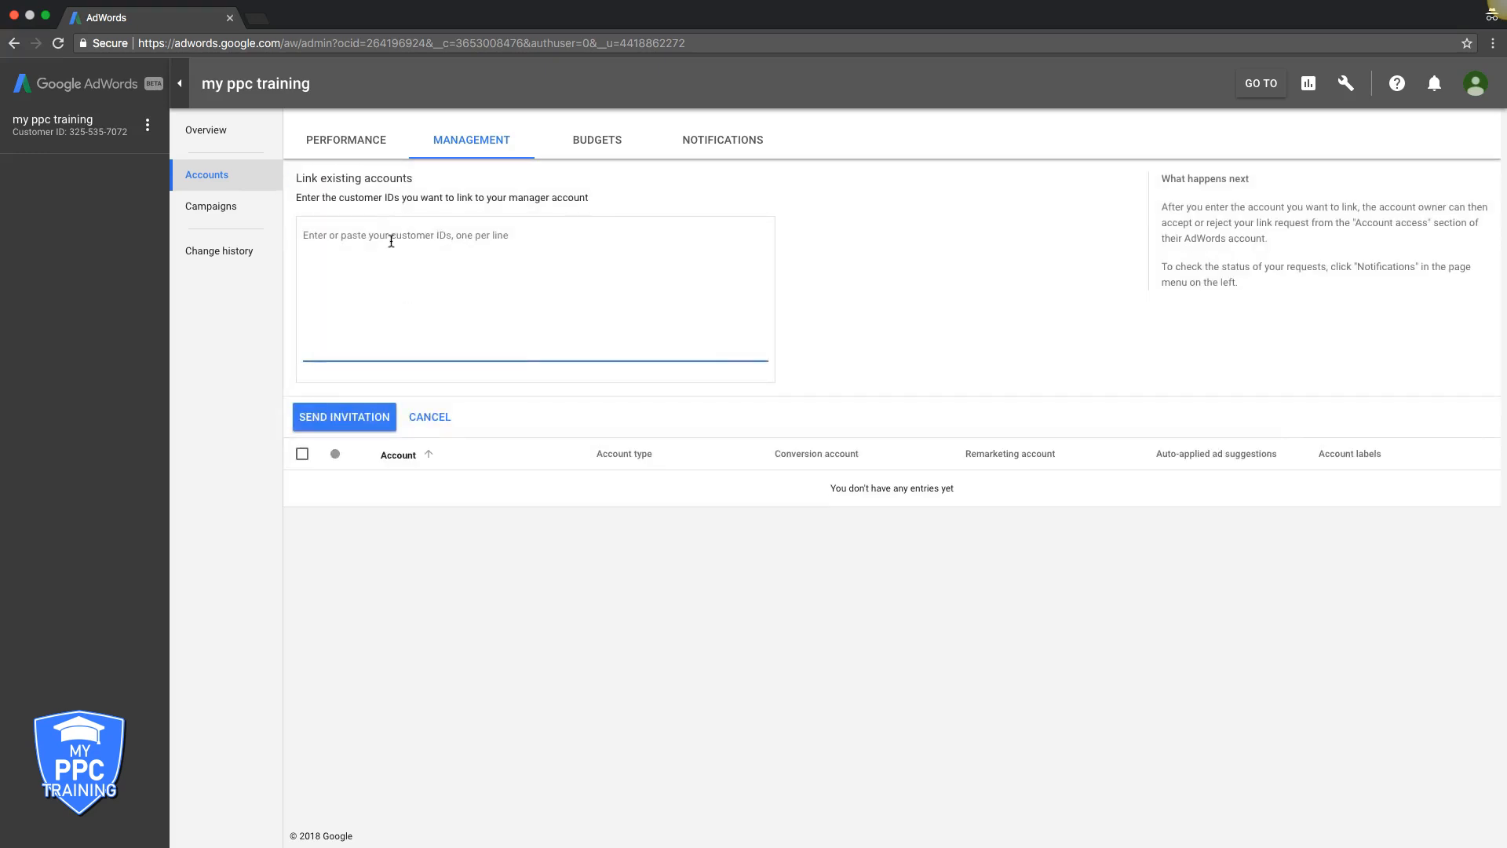
mouse_move(343, 416)
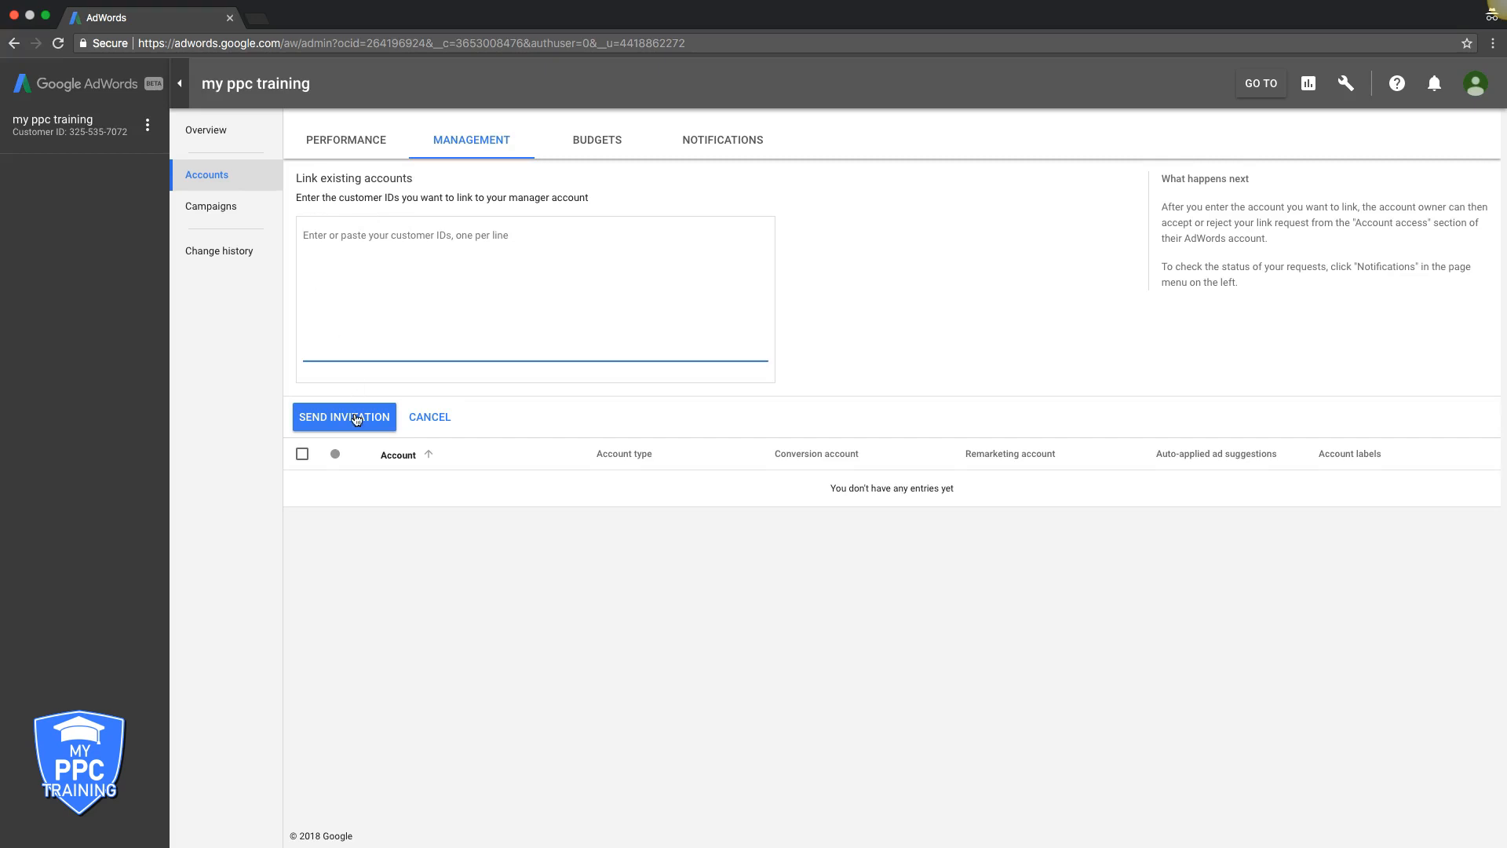
mouse_move(430, 422)
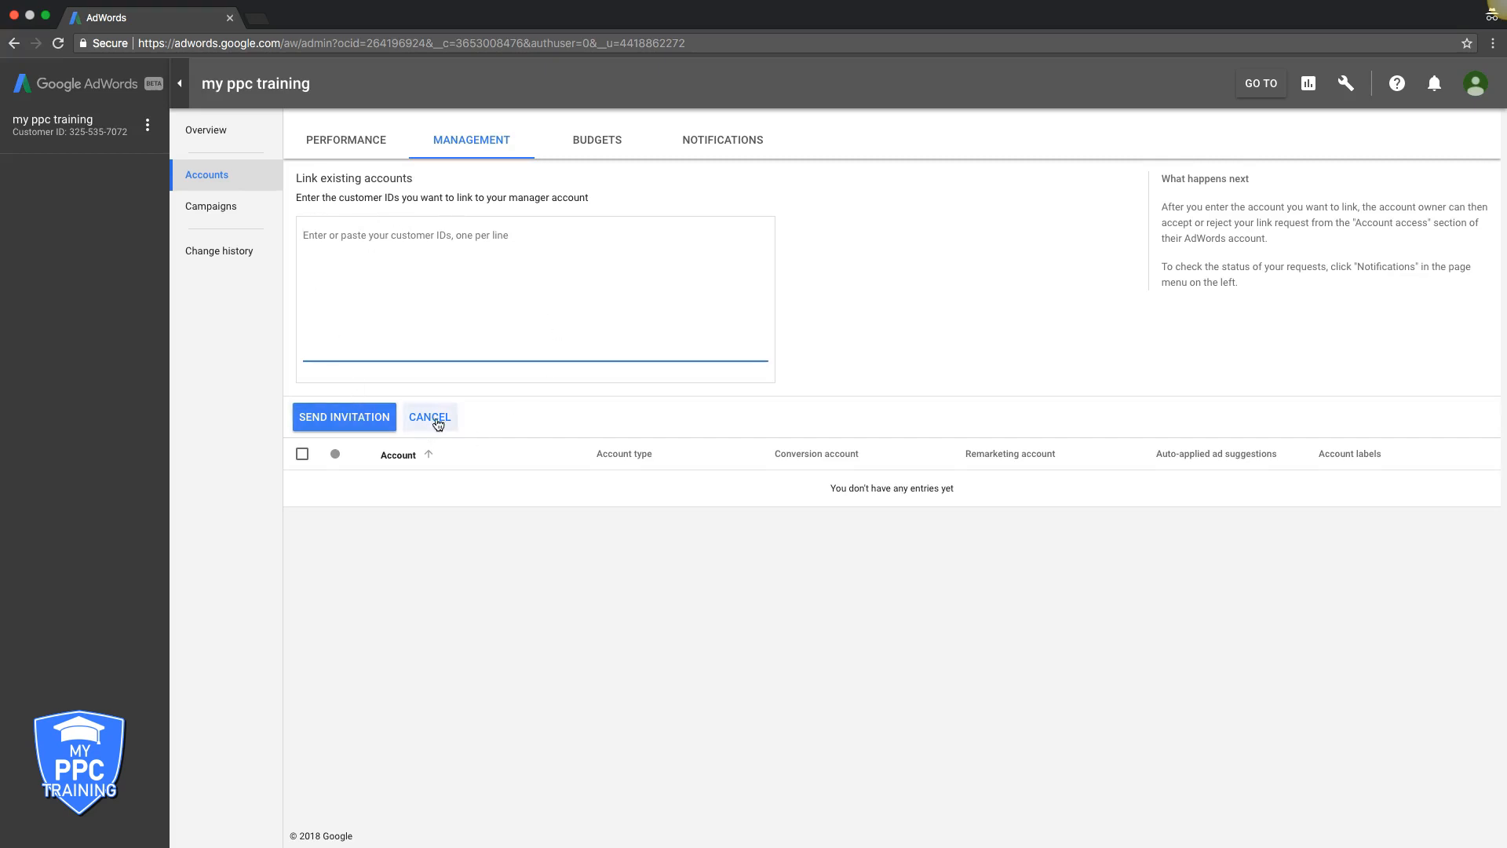
left_click(430, 416)
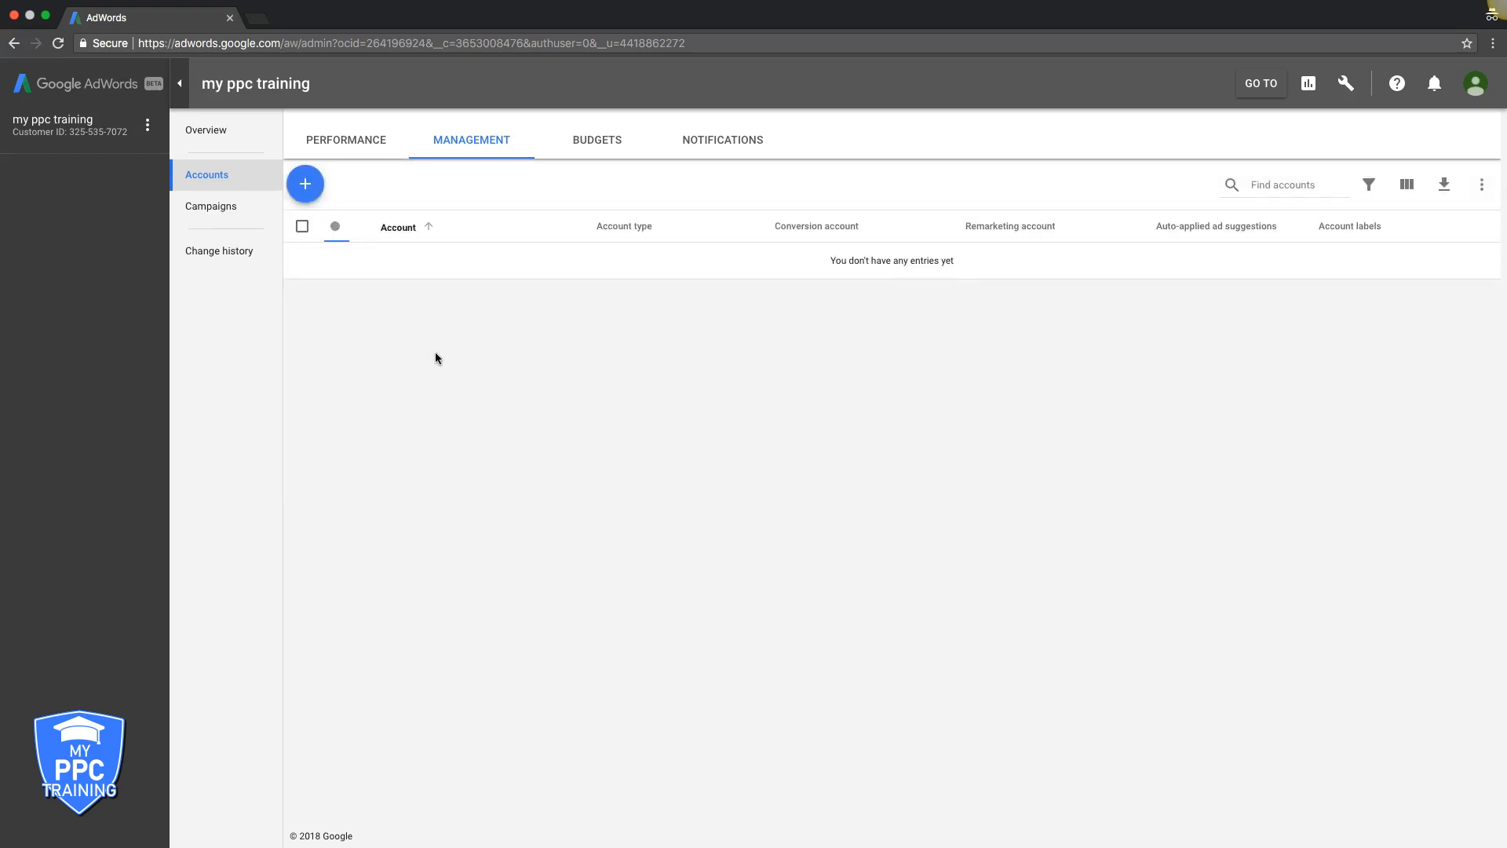
mouse_move(774, 336)
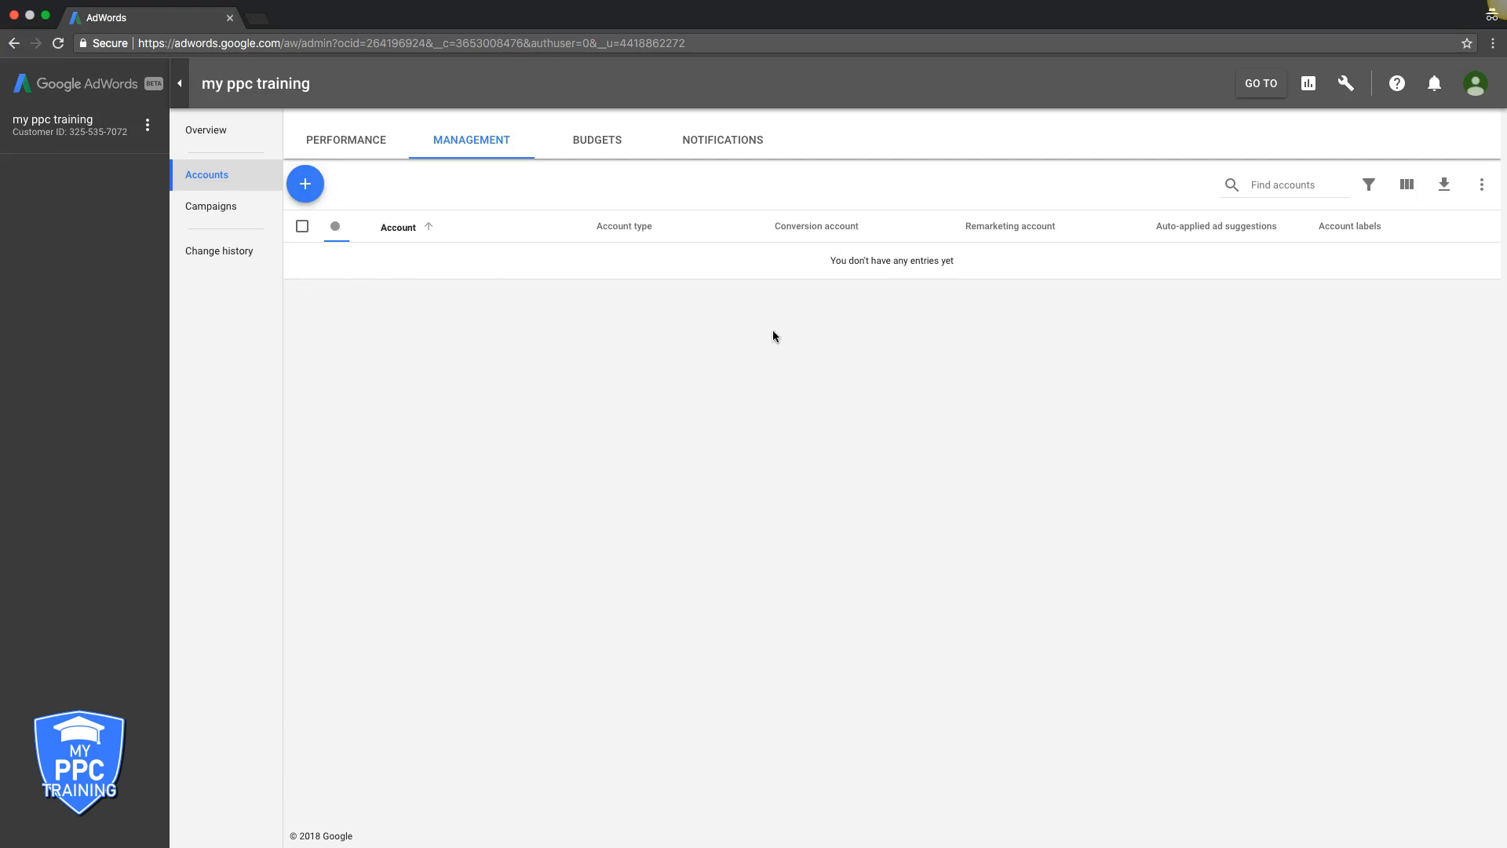
mouse_move(510, 372)
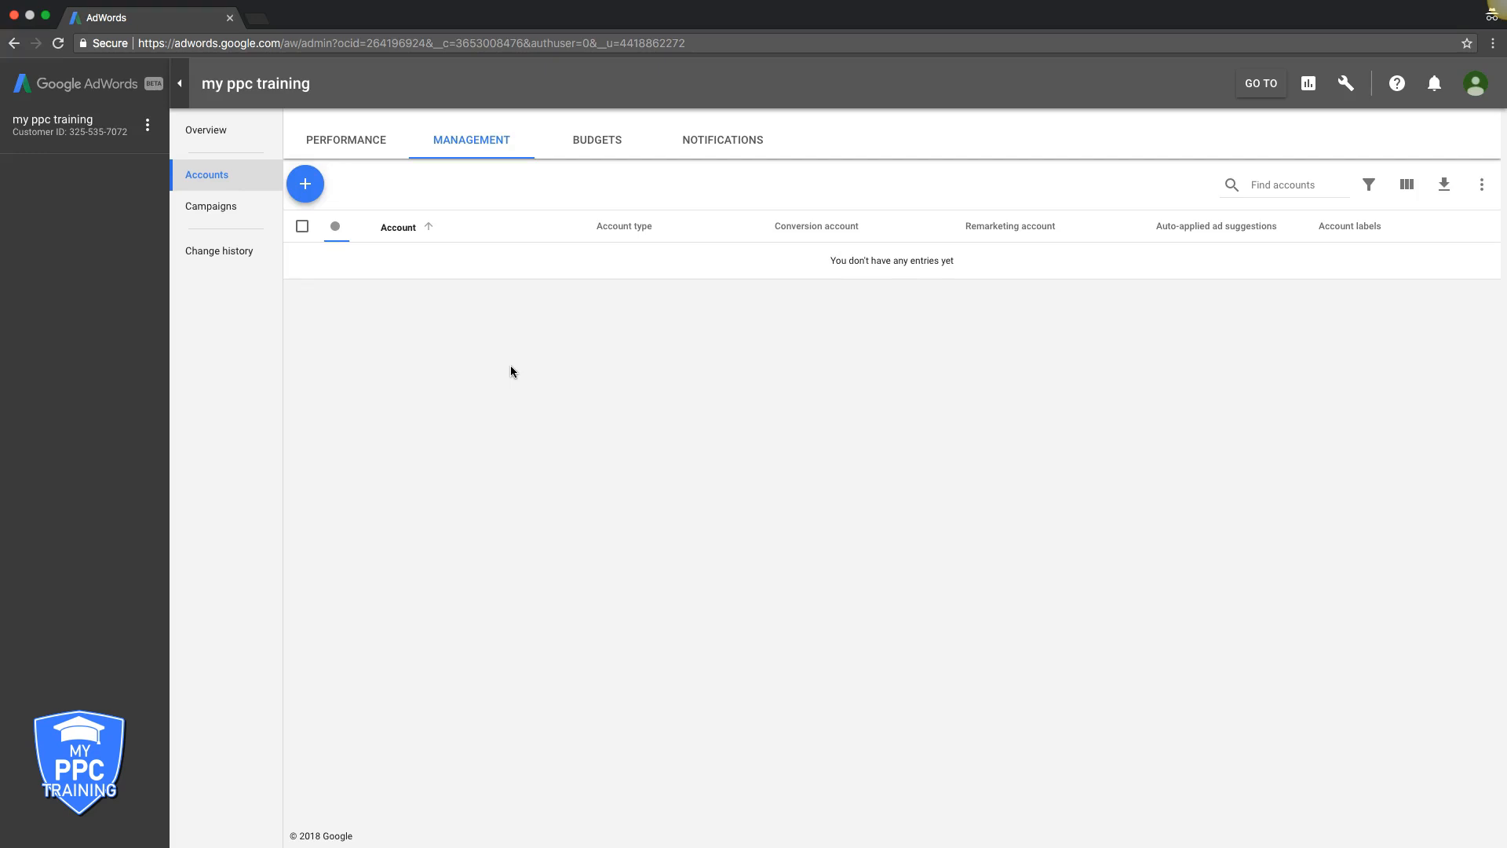
mouse_move(610, 267)
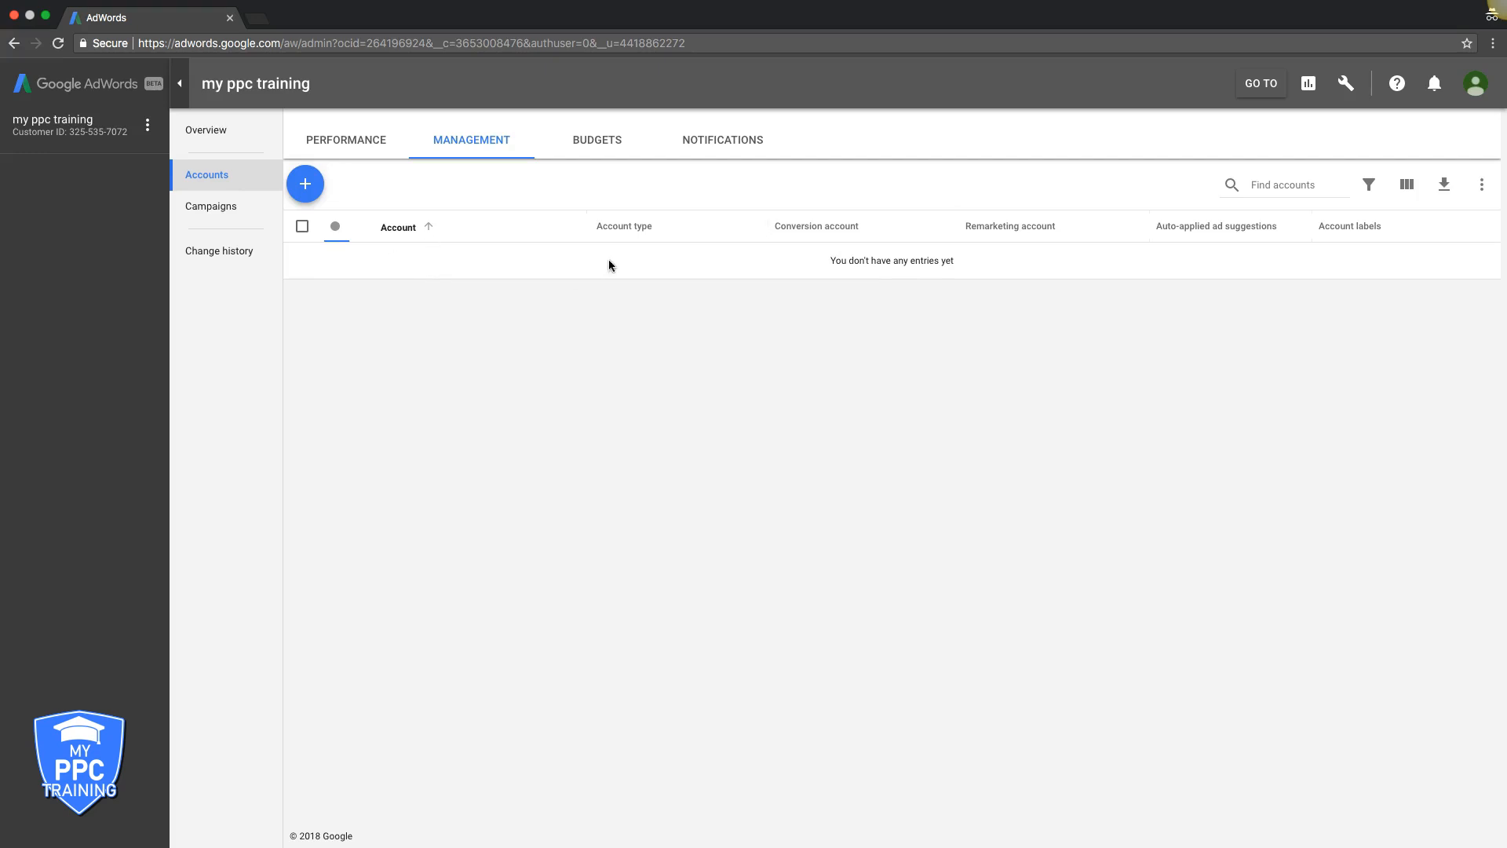
mouse_move(546, 298)
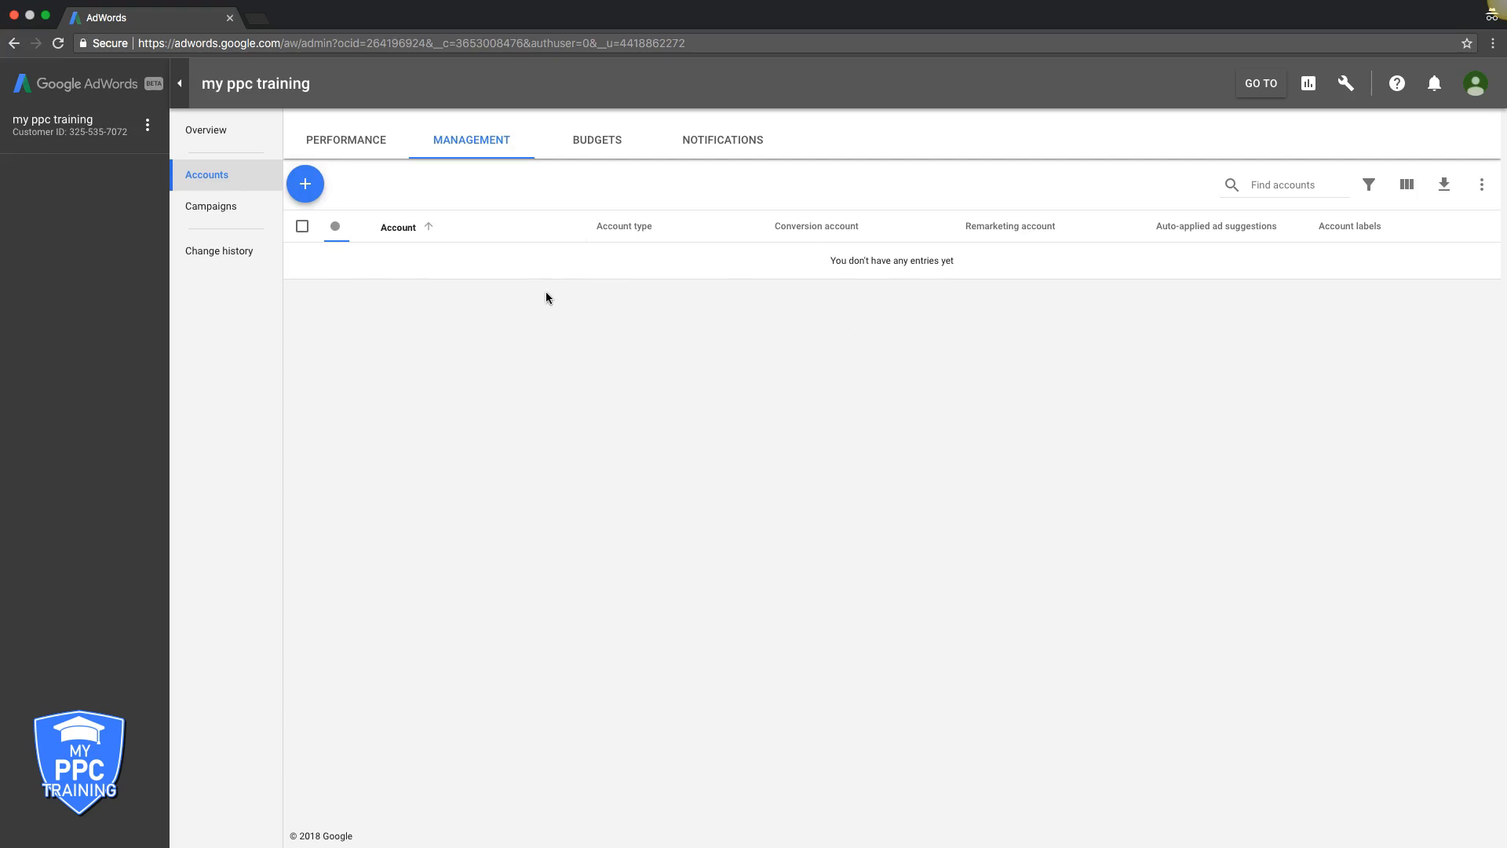
mouse_move(401, 304)
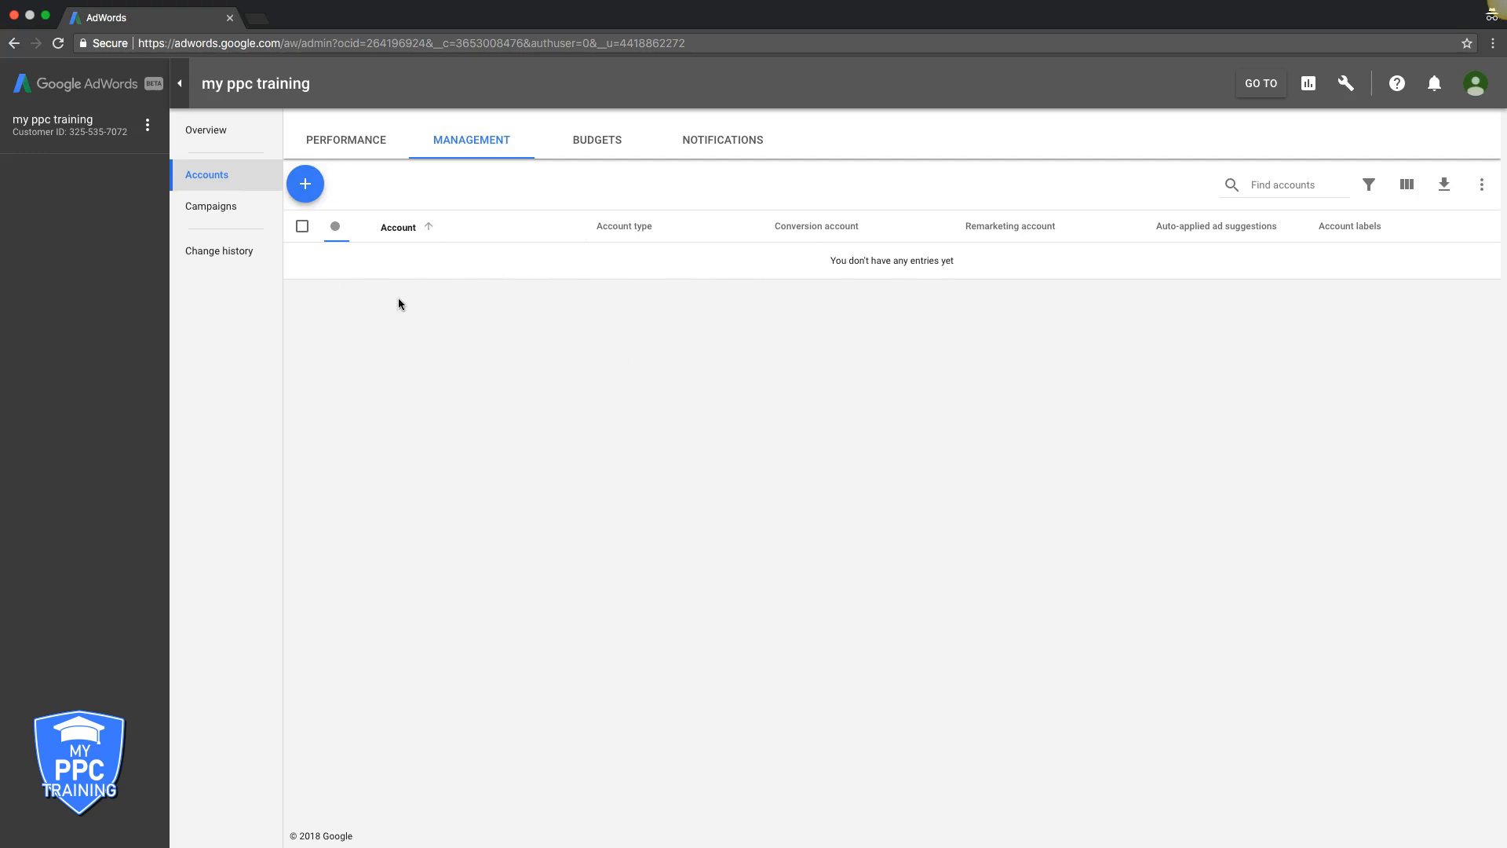
mouse_move(460, 435)
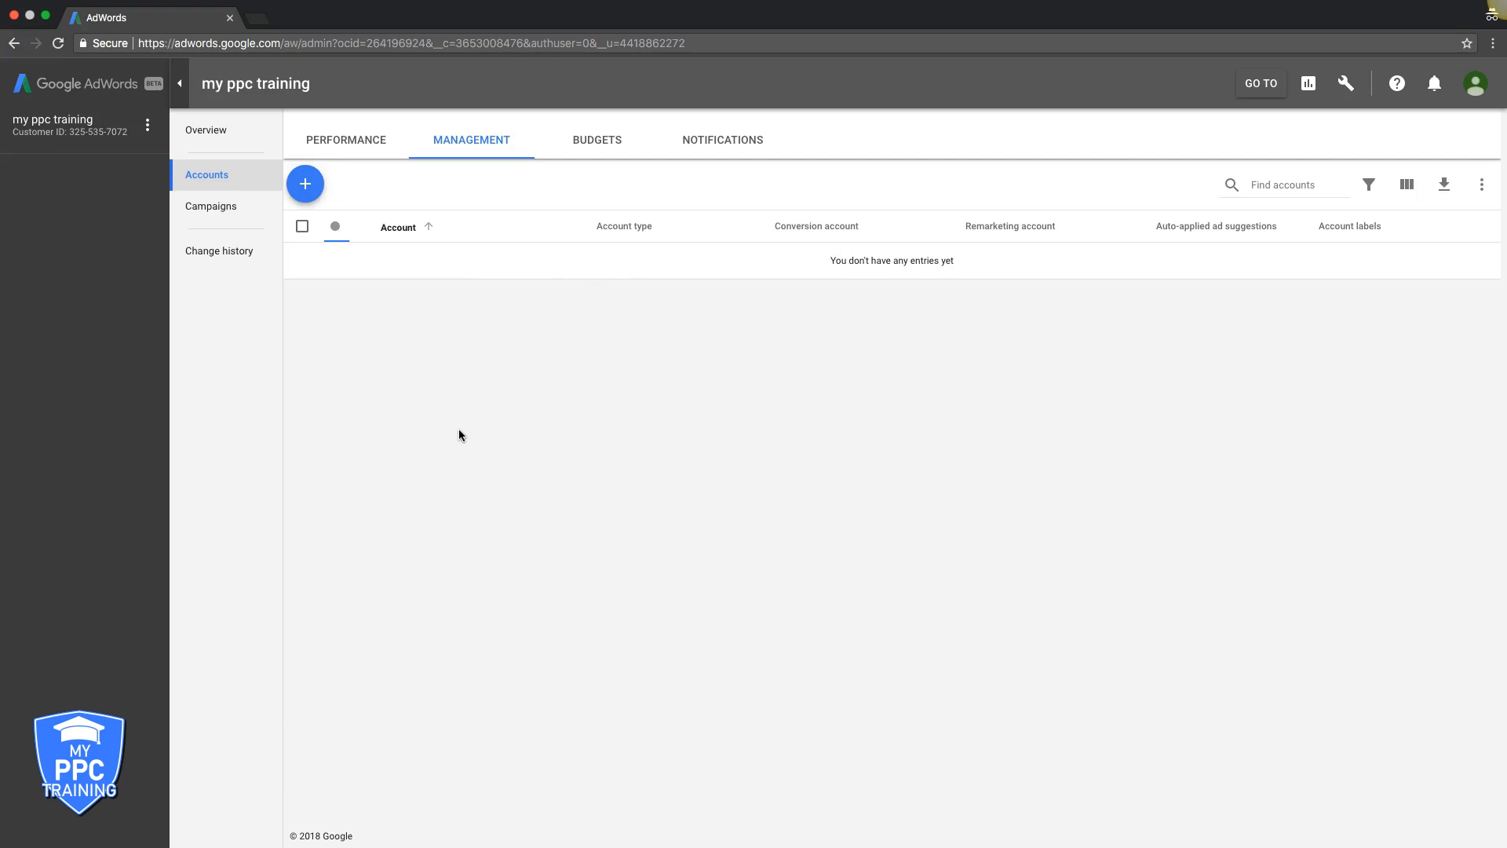
mouse_move(460, 267)
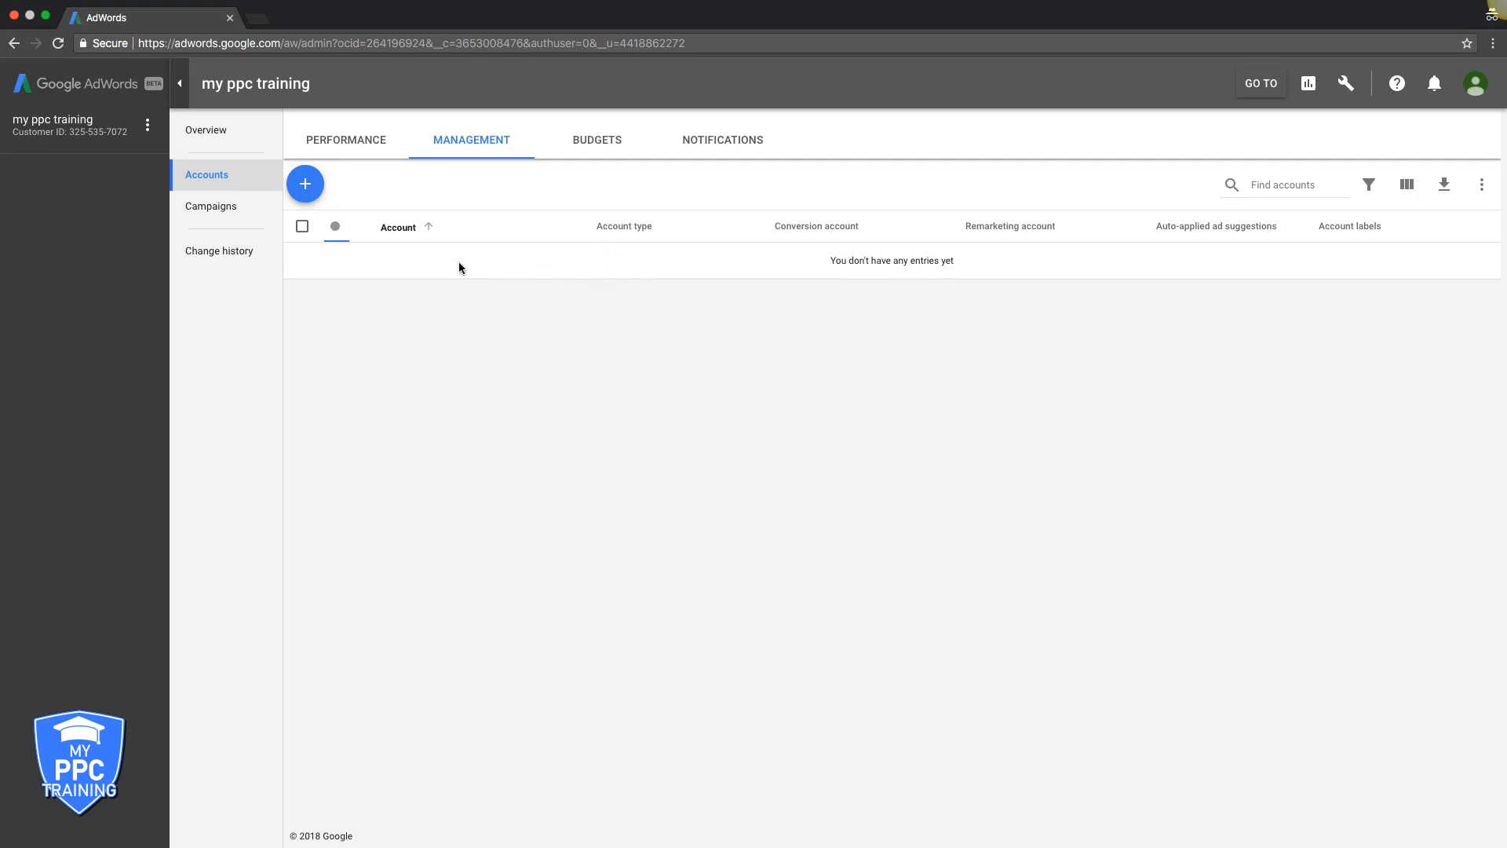
mouse_move(385, 253)
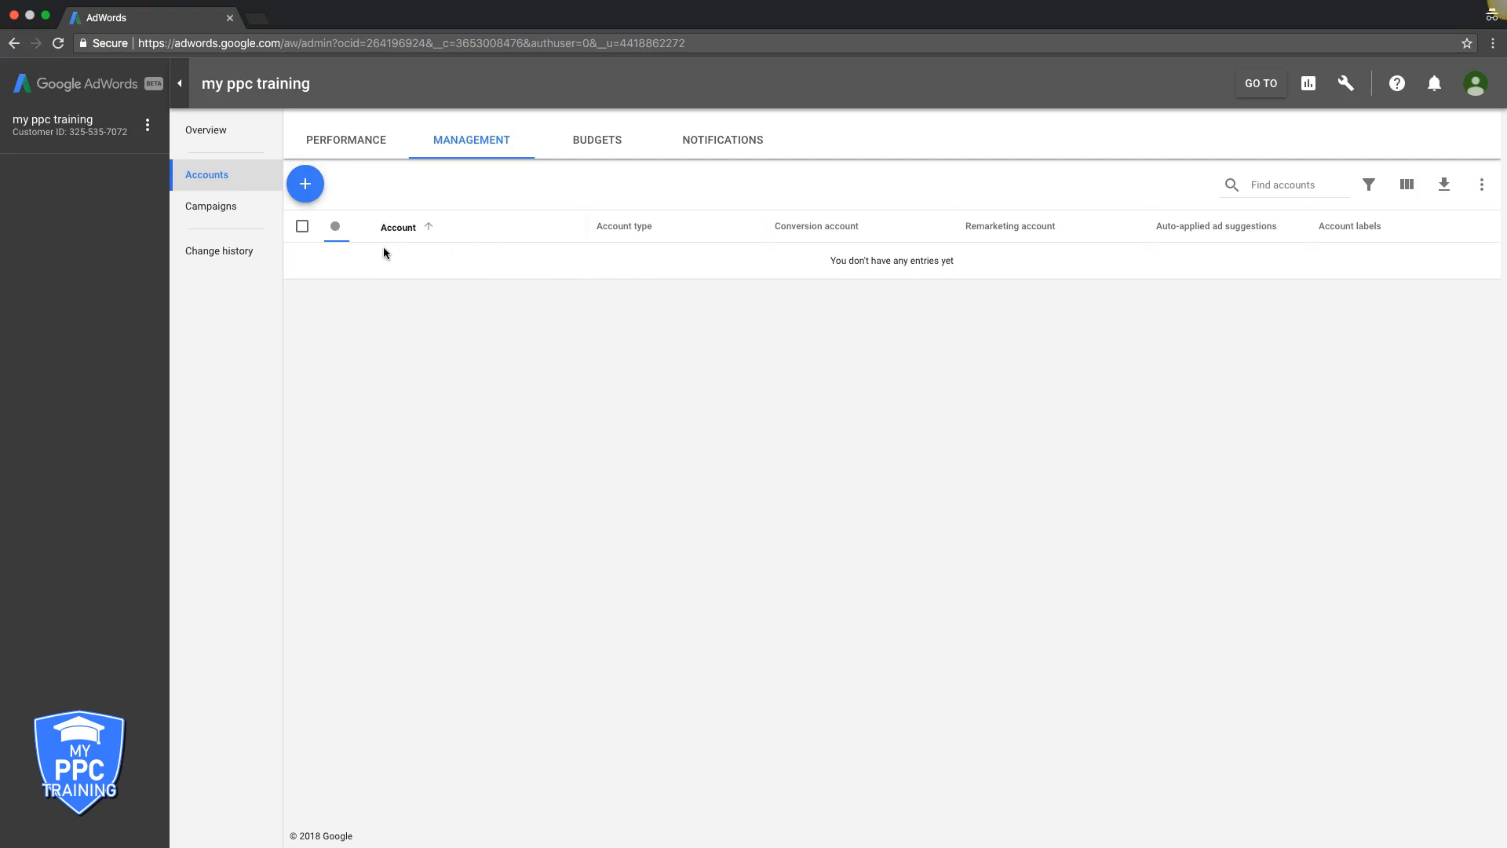
mouse_move(346, 280)
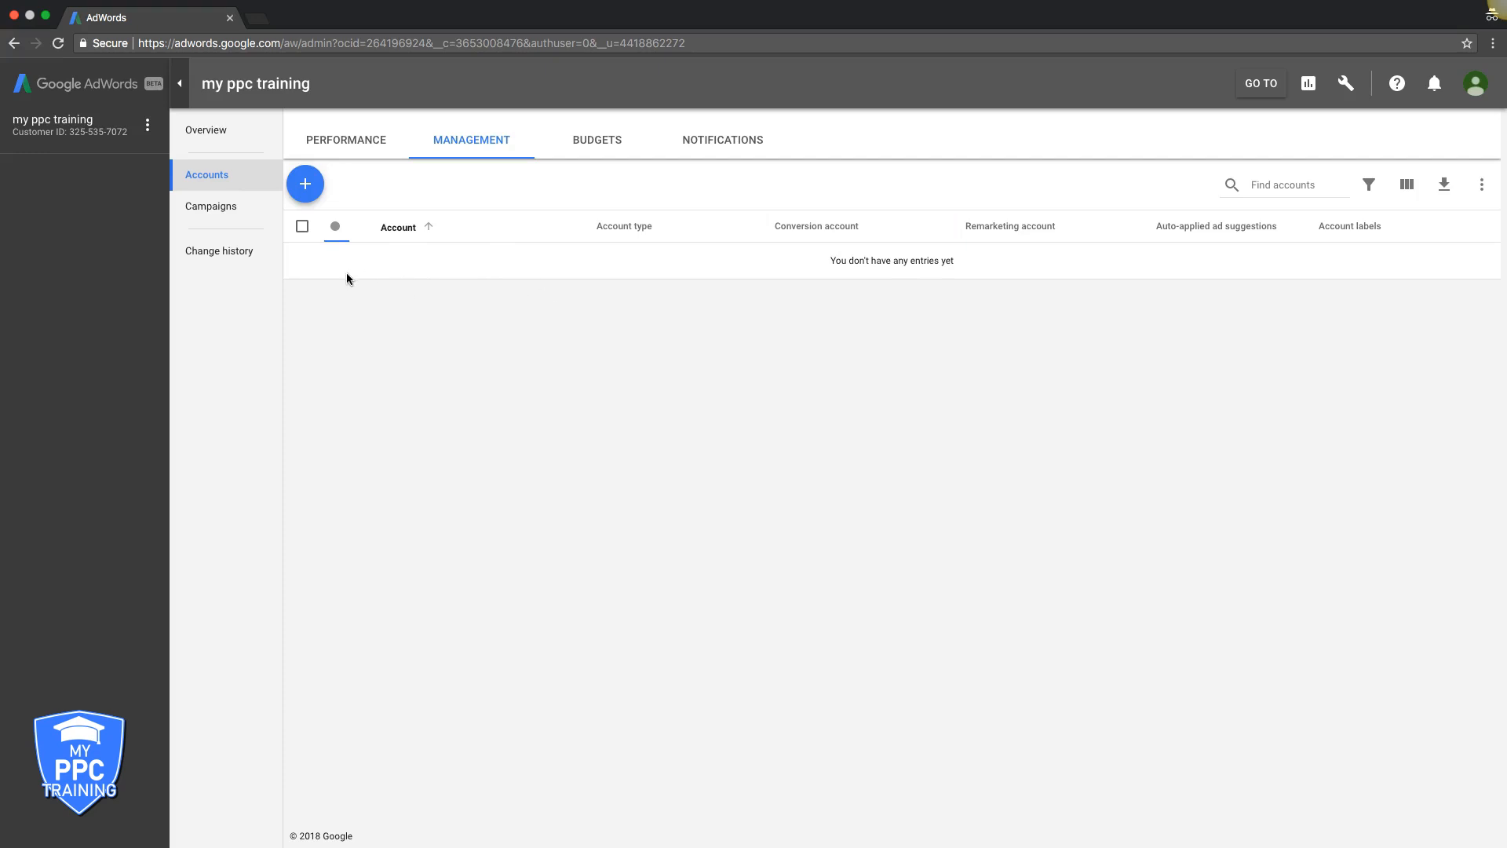
mouse_move(378, 268)
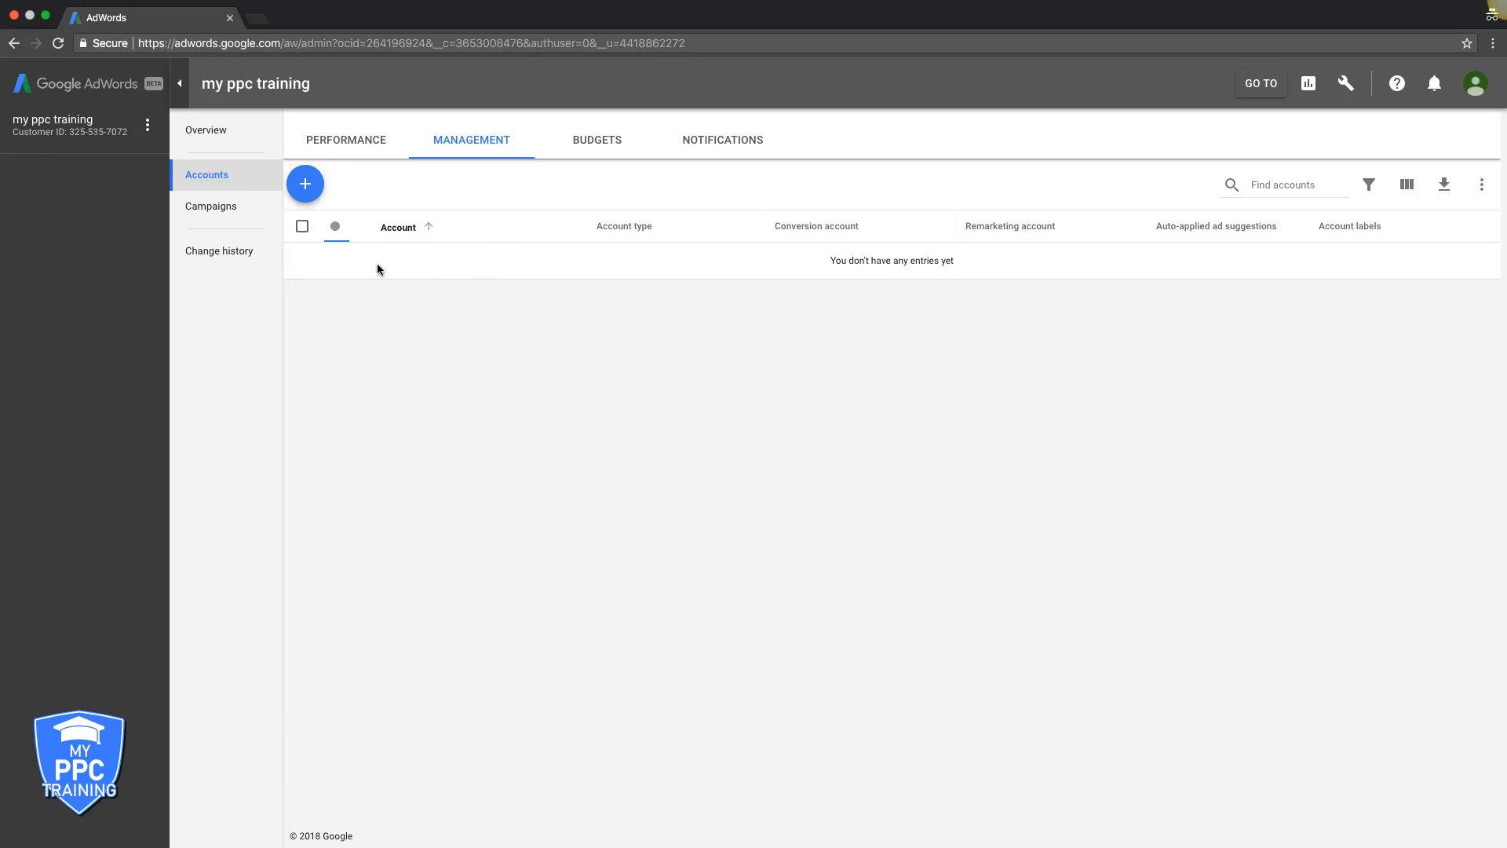
mouse_move(375, 537)
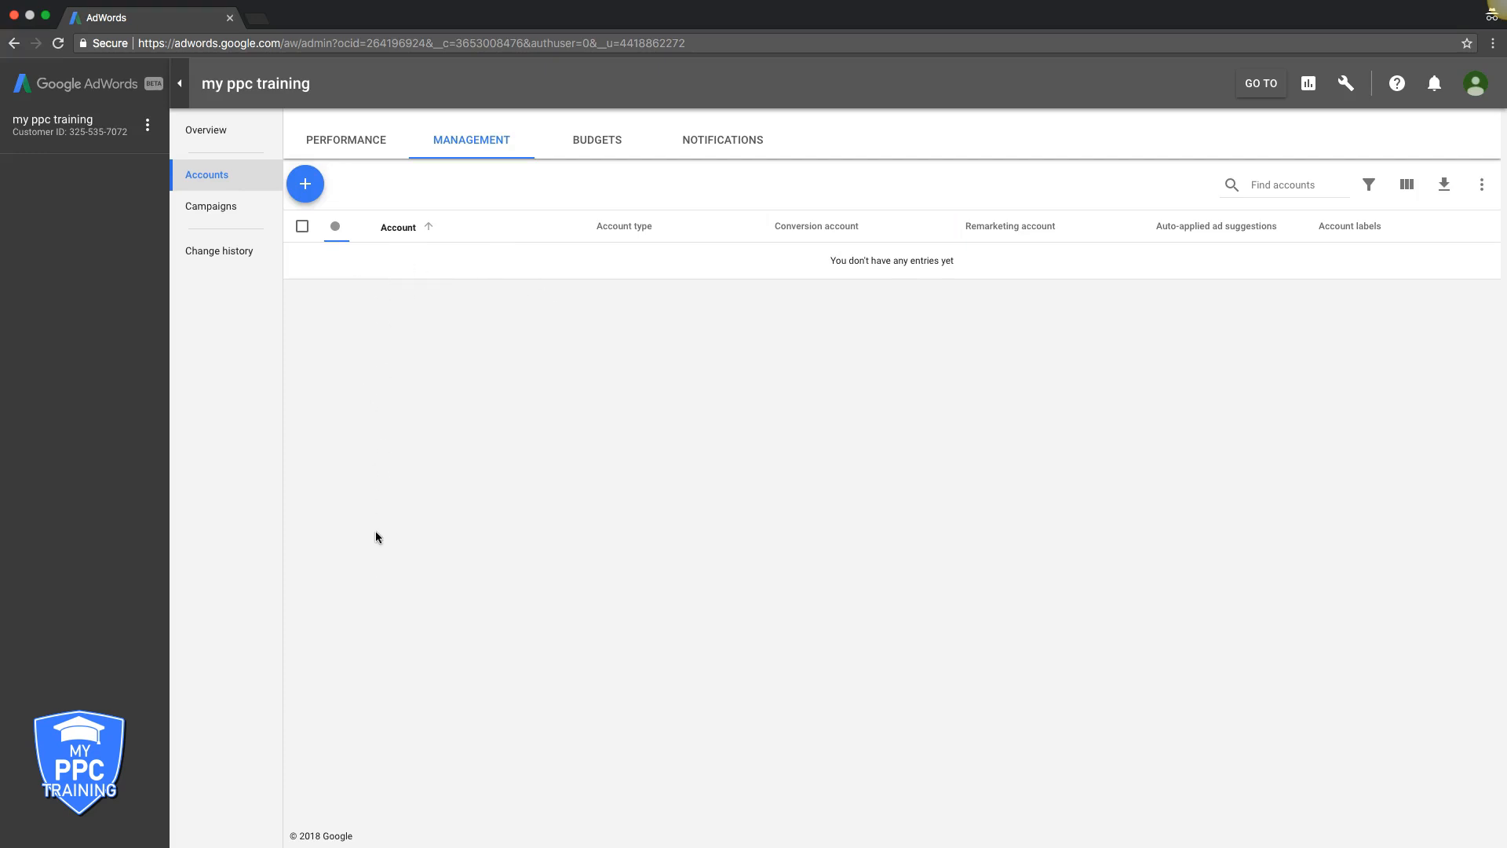
mouse_move(469, 140)
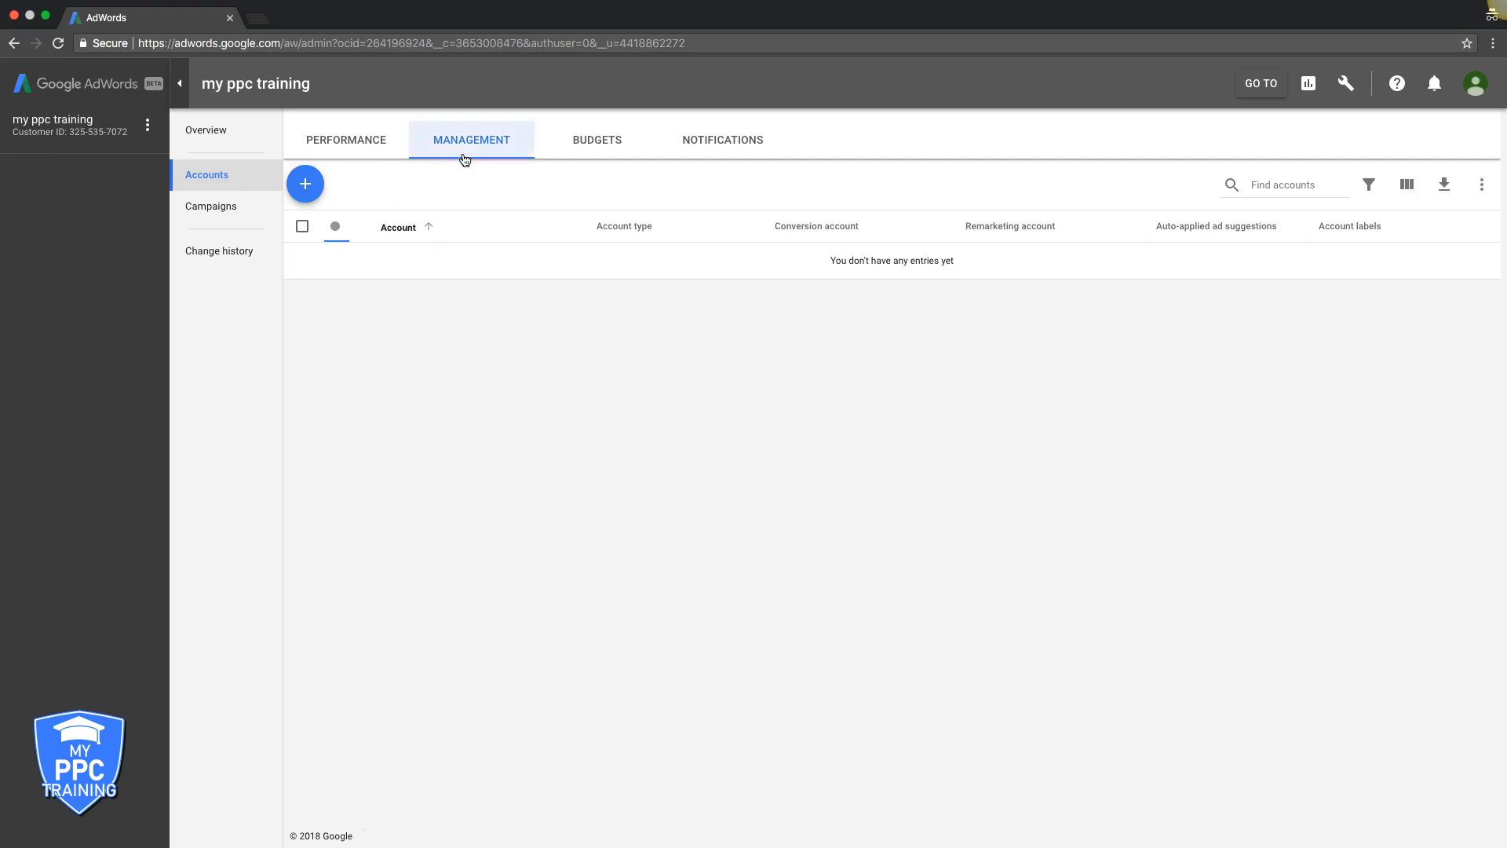
mouse_move(345, 139)
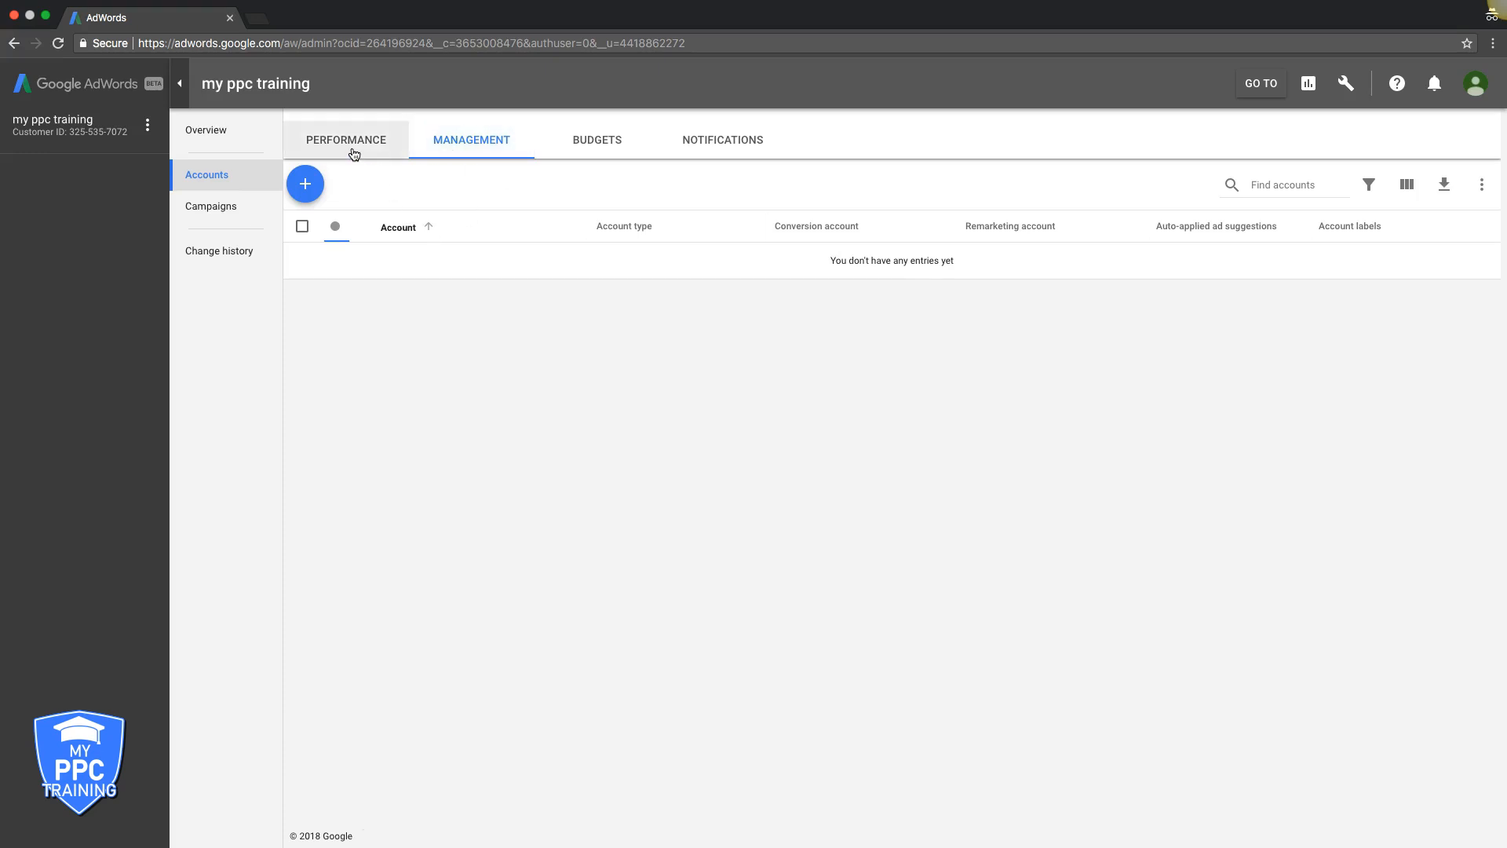
- View the empty Performance, Budgets and Notifications tabs, check the bell alerts and dismiss them
left_click(345, 140)
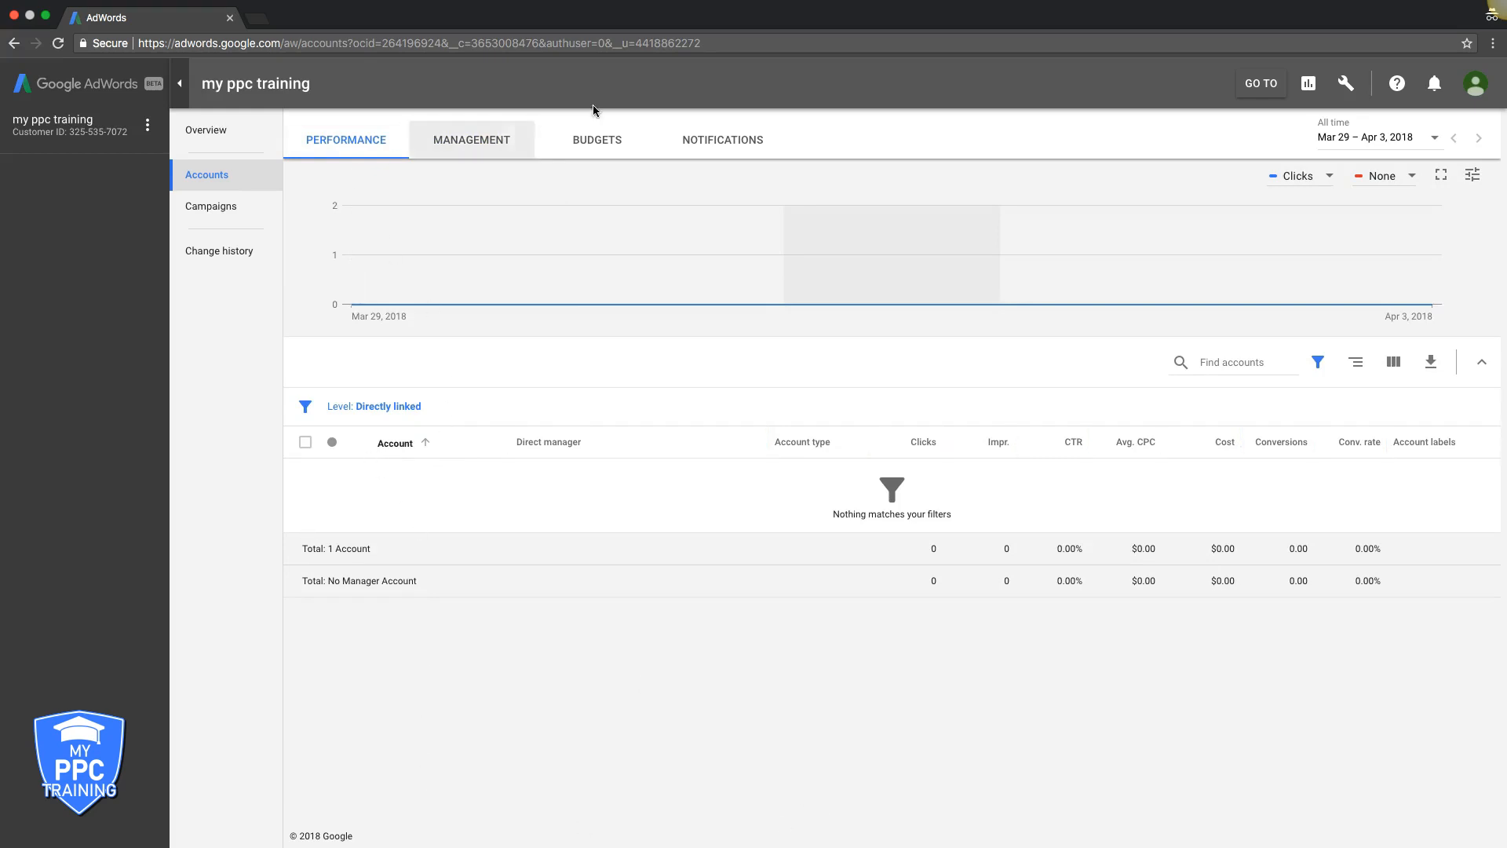
left_click(597, 140)
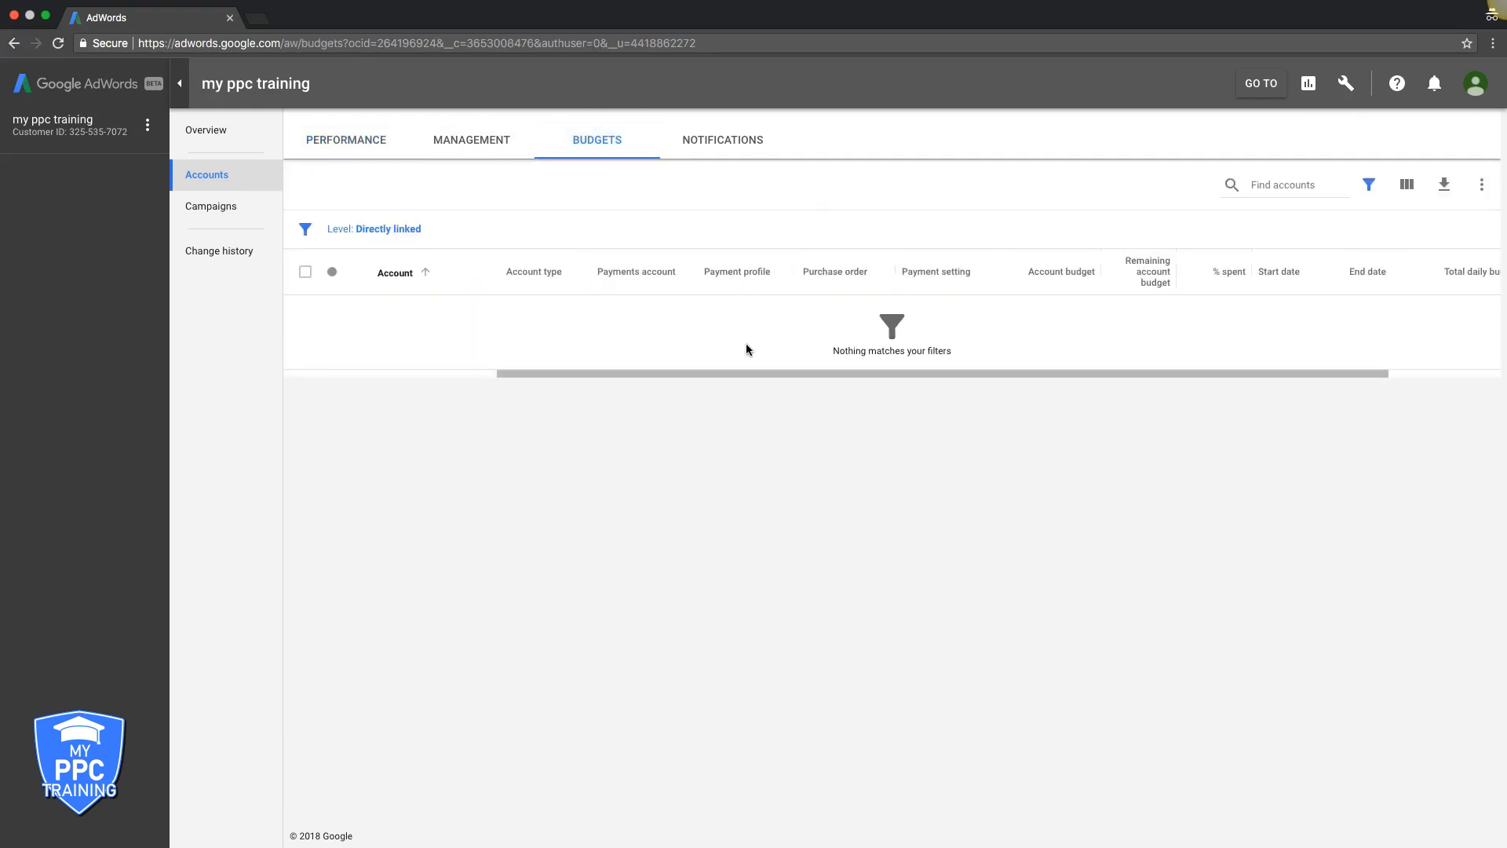
mouse_move(722, 140)
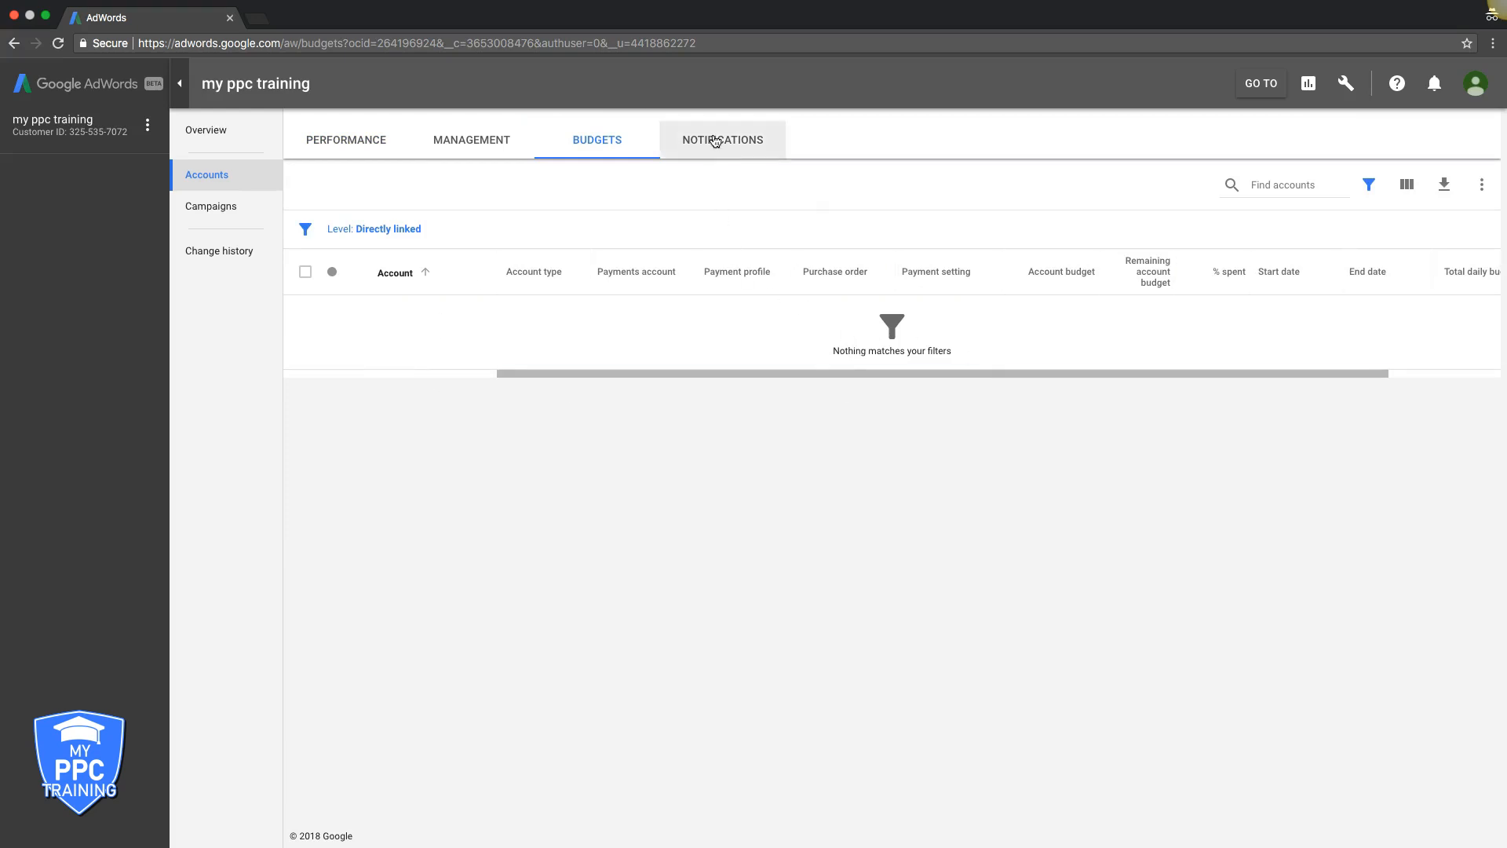
left_click(722, 140)
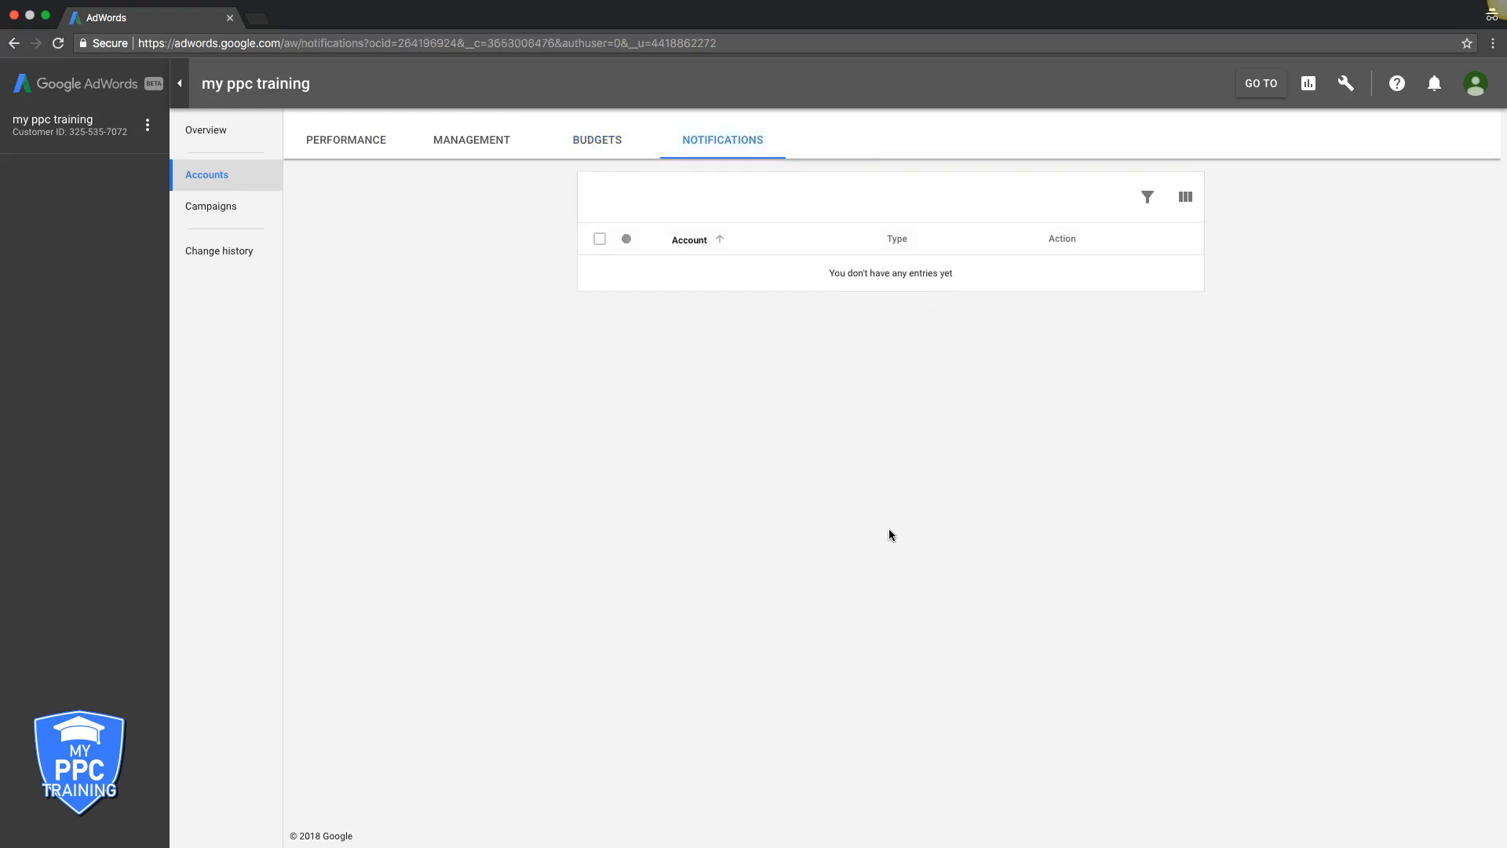
mouse_move(1433, 83)
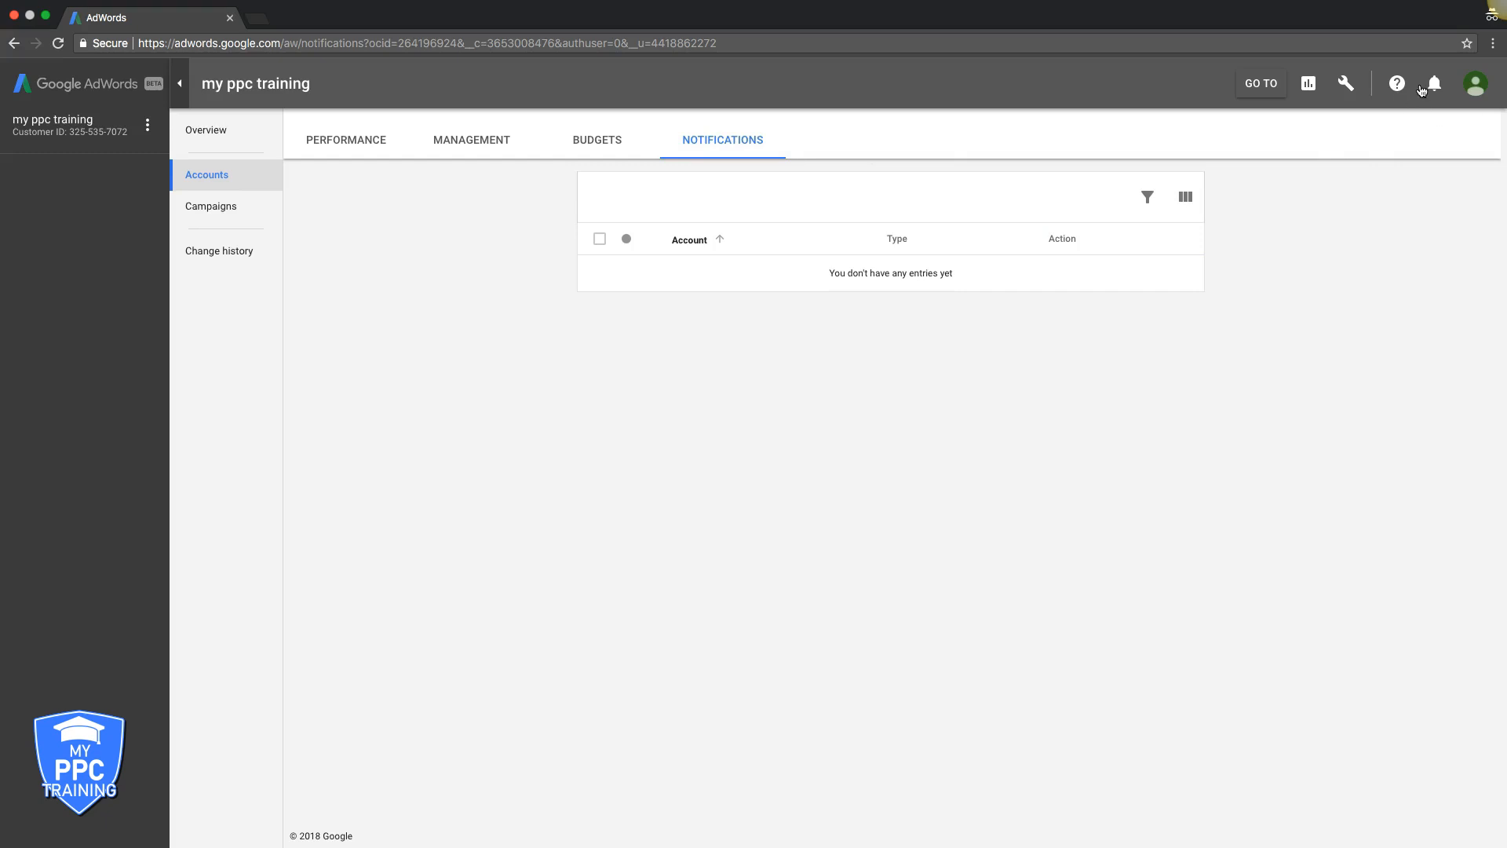
left_click(1432, 83)
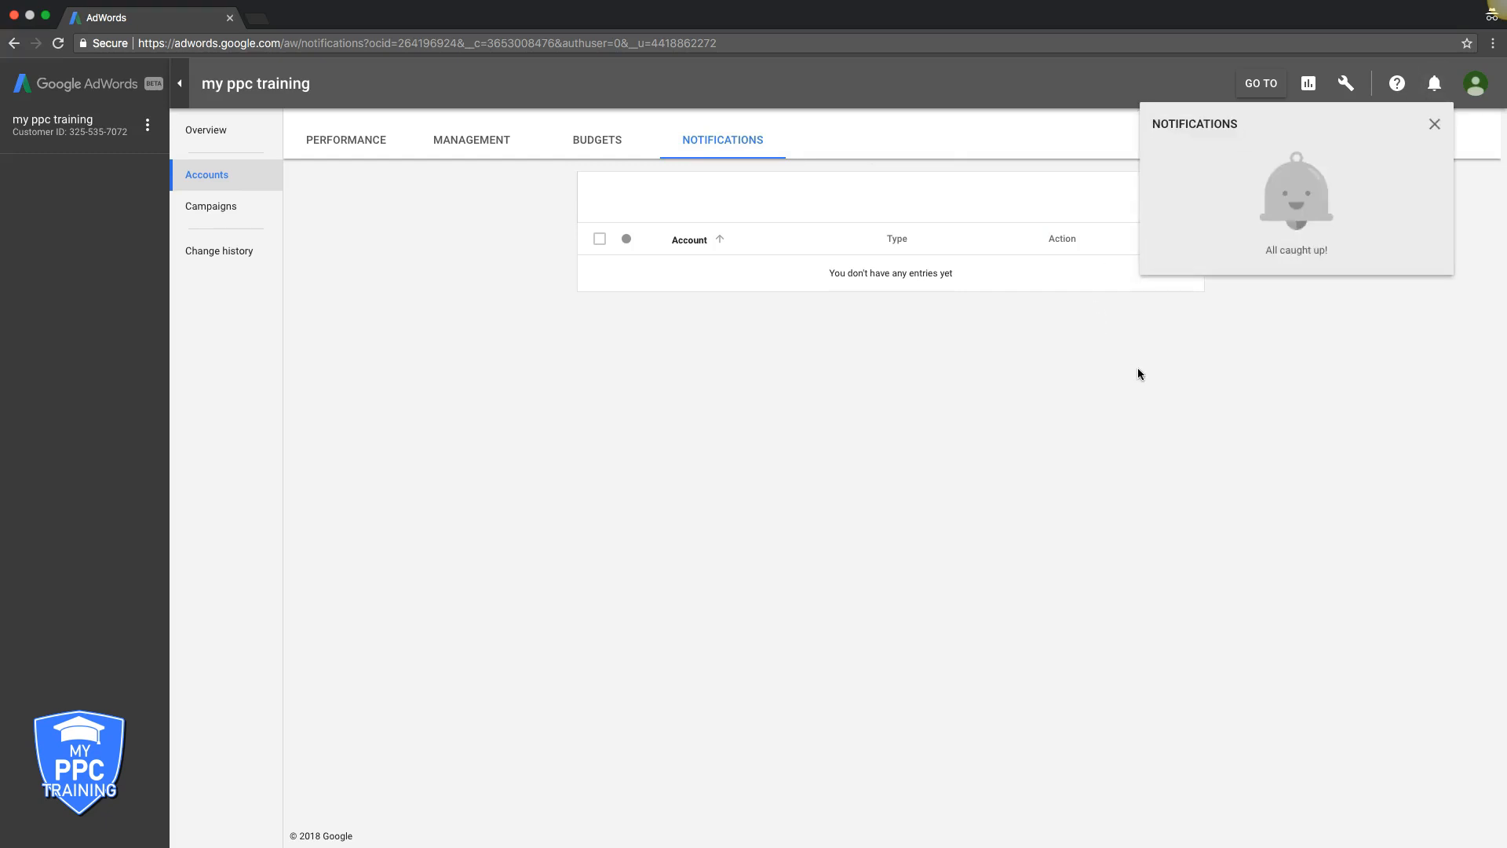
left_click(210, 206)
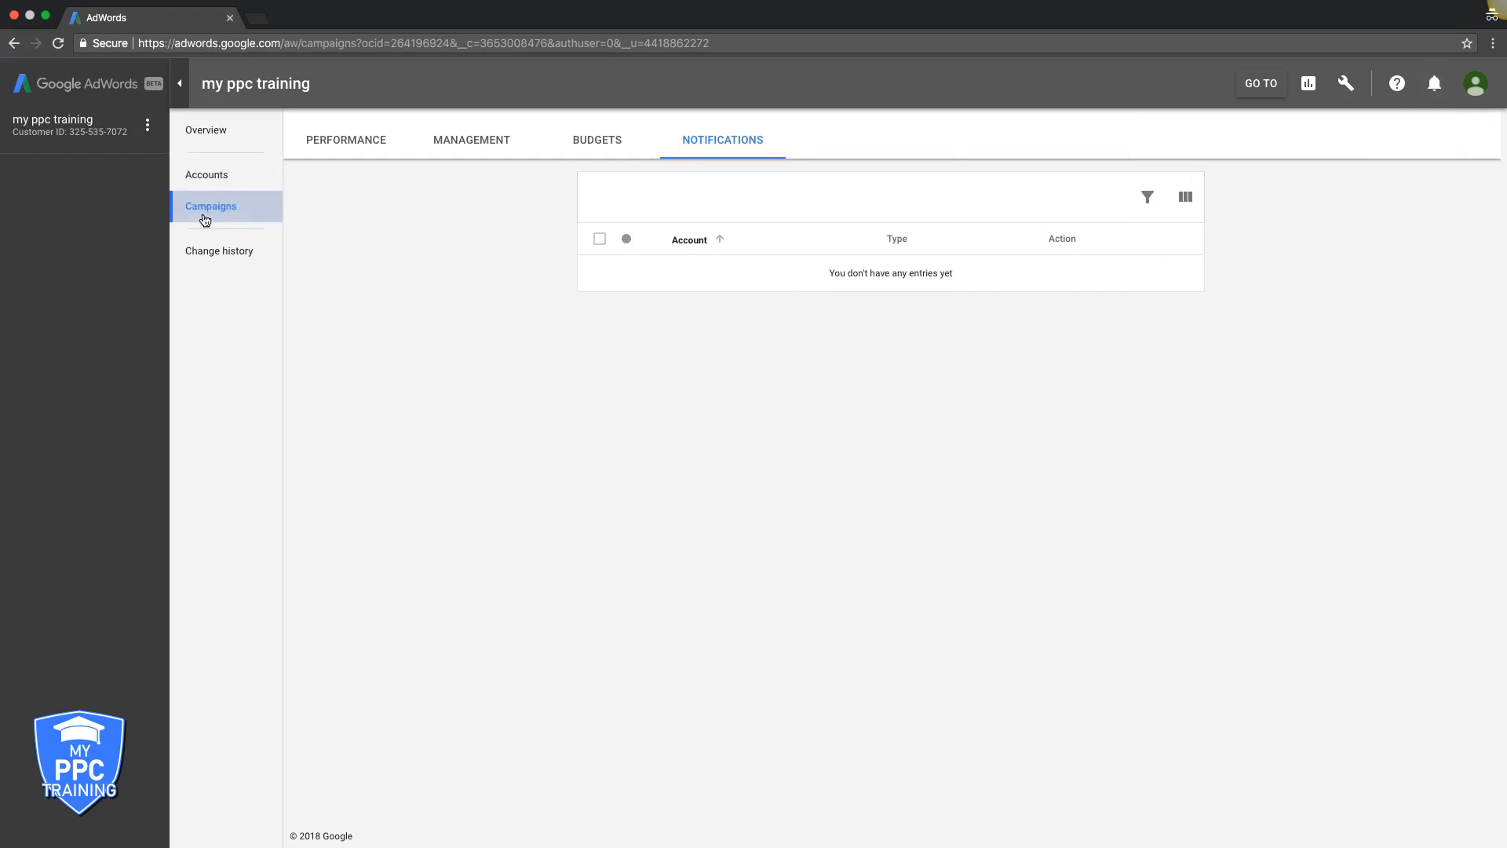
- Show the Campaigns page with no enabled campaigns, then head to Change history
left_click(210, 206)
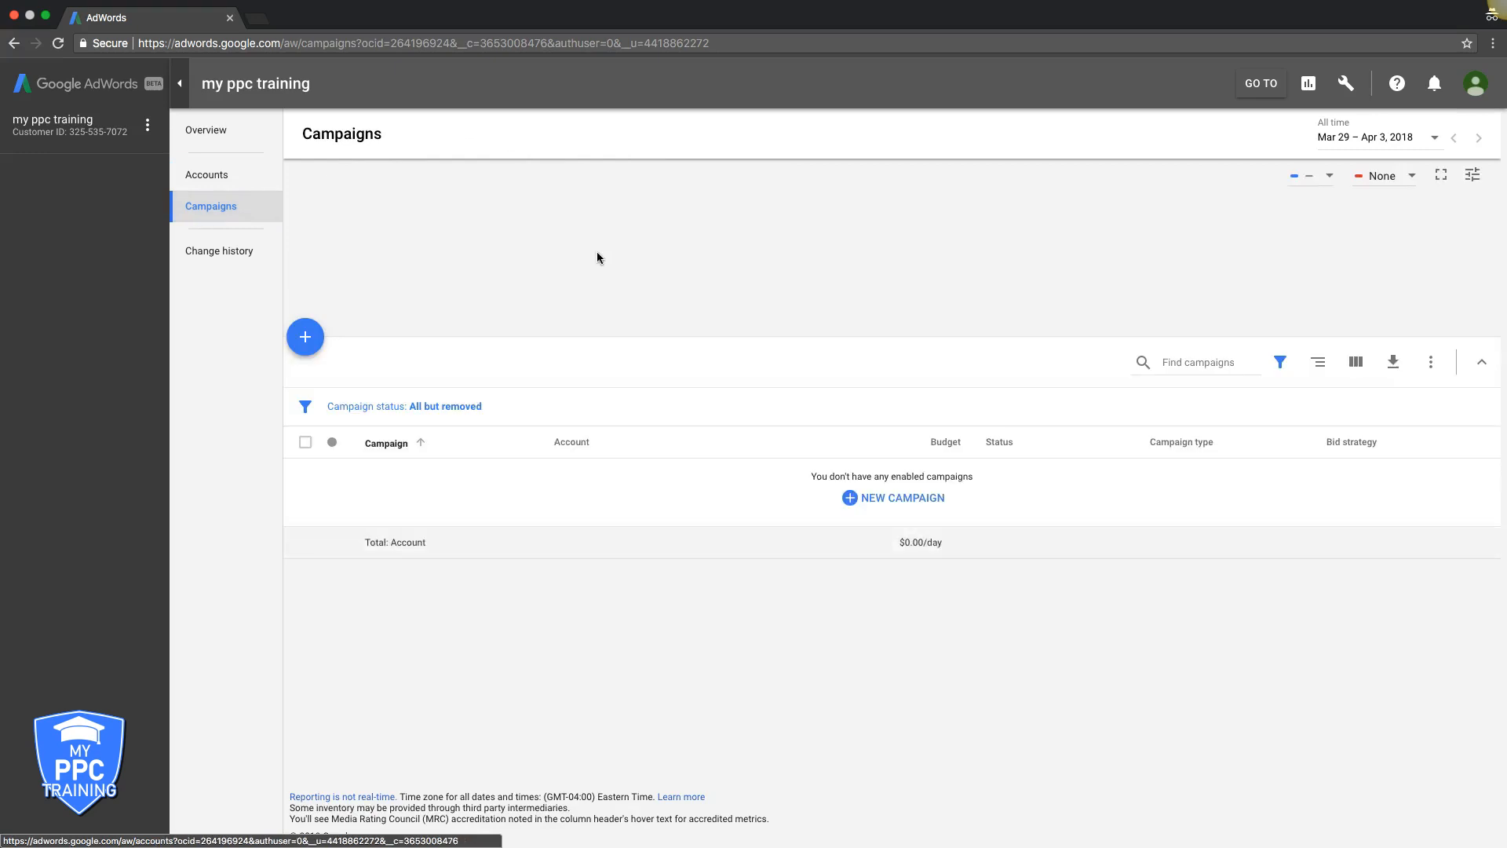
mouse_move(437, 224)
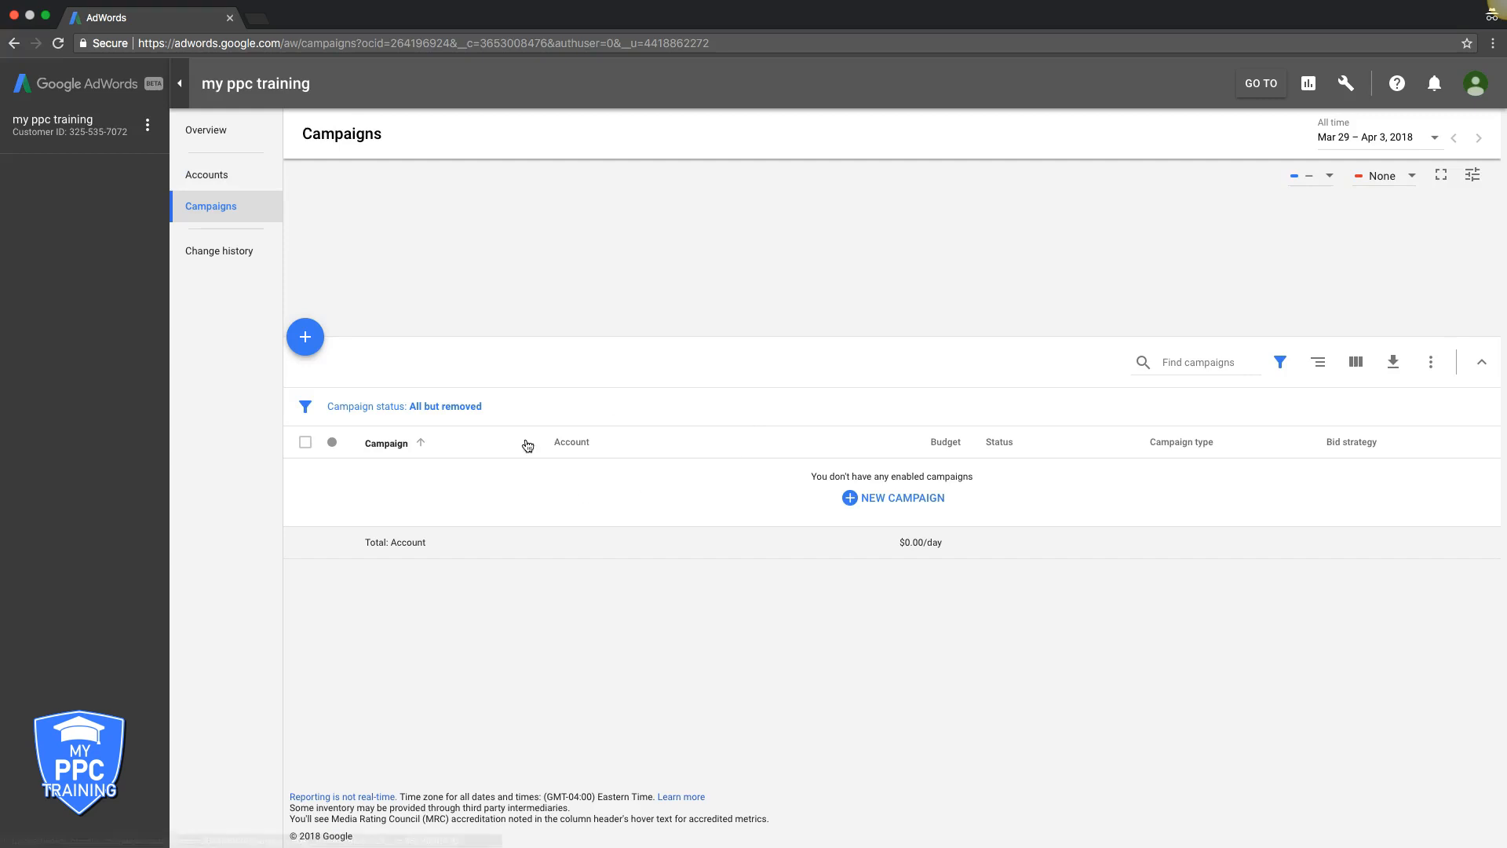
mouse_move(521, 460)
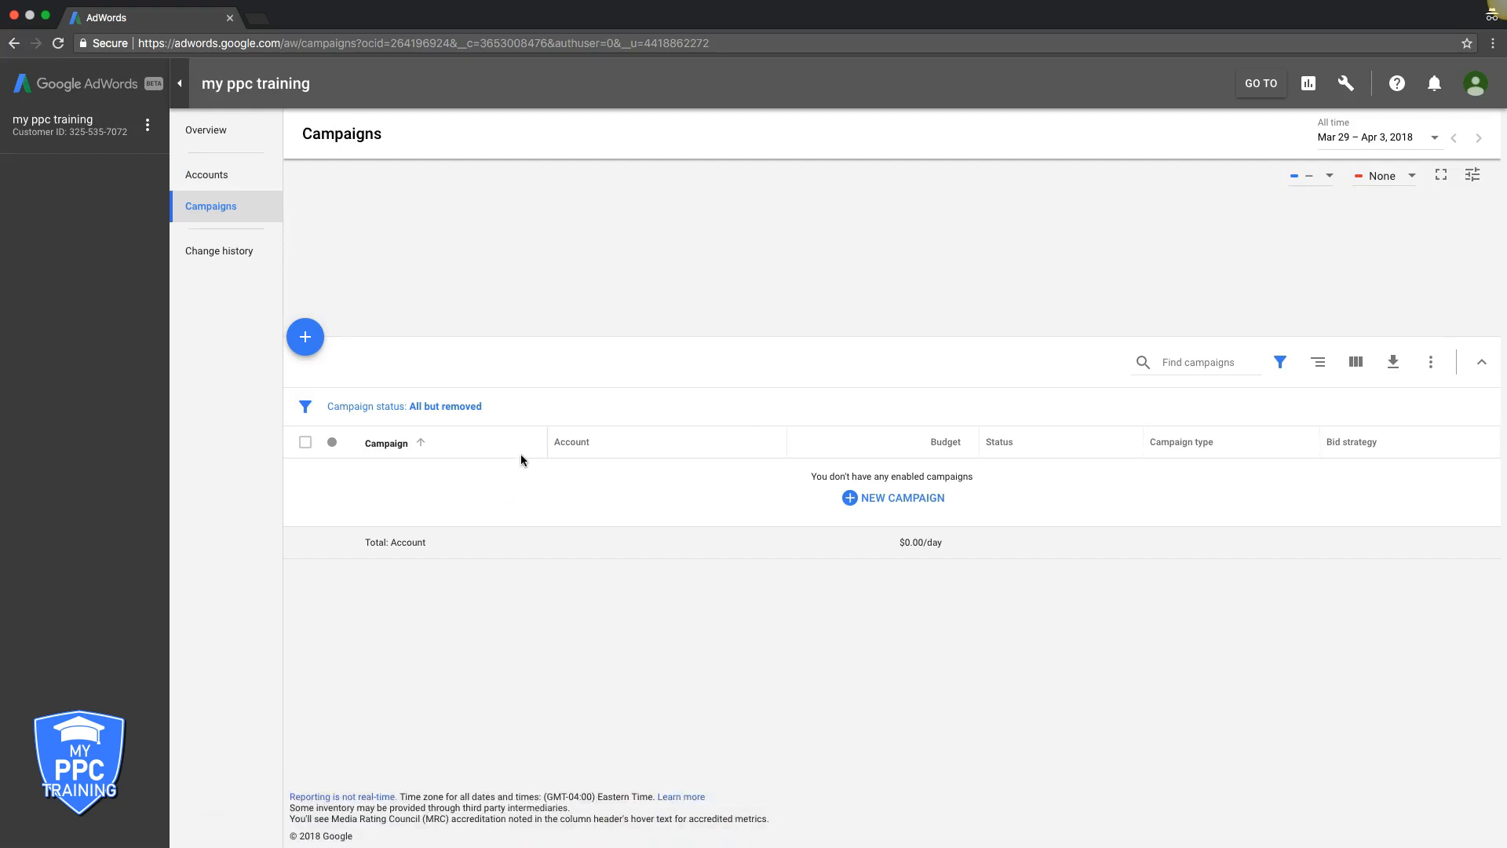
mouse_move(698, 509)
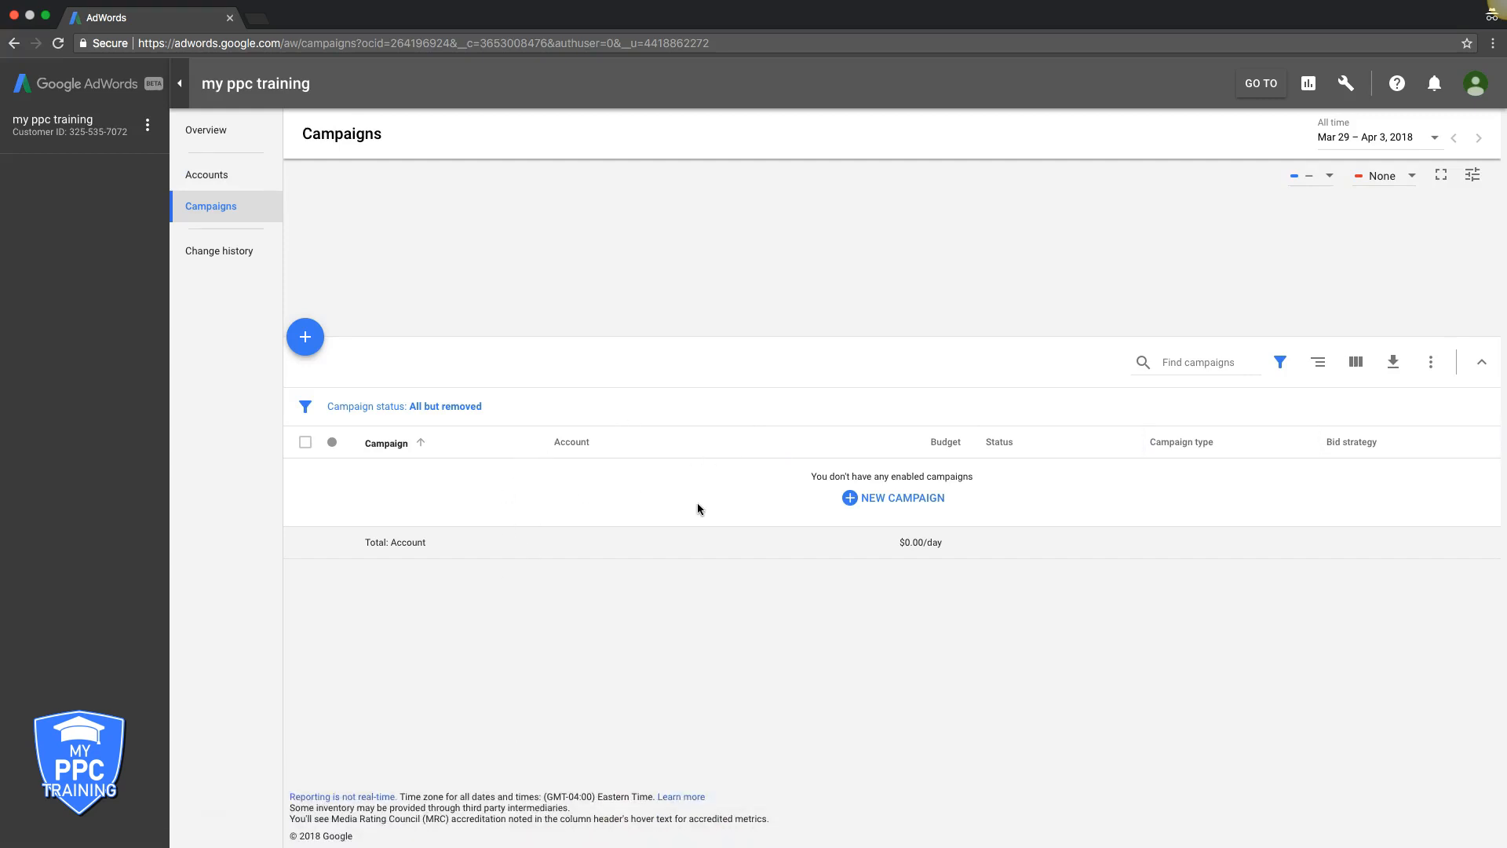
left_click(220, 251)
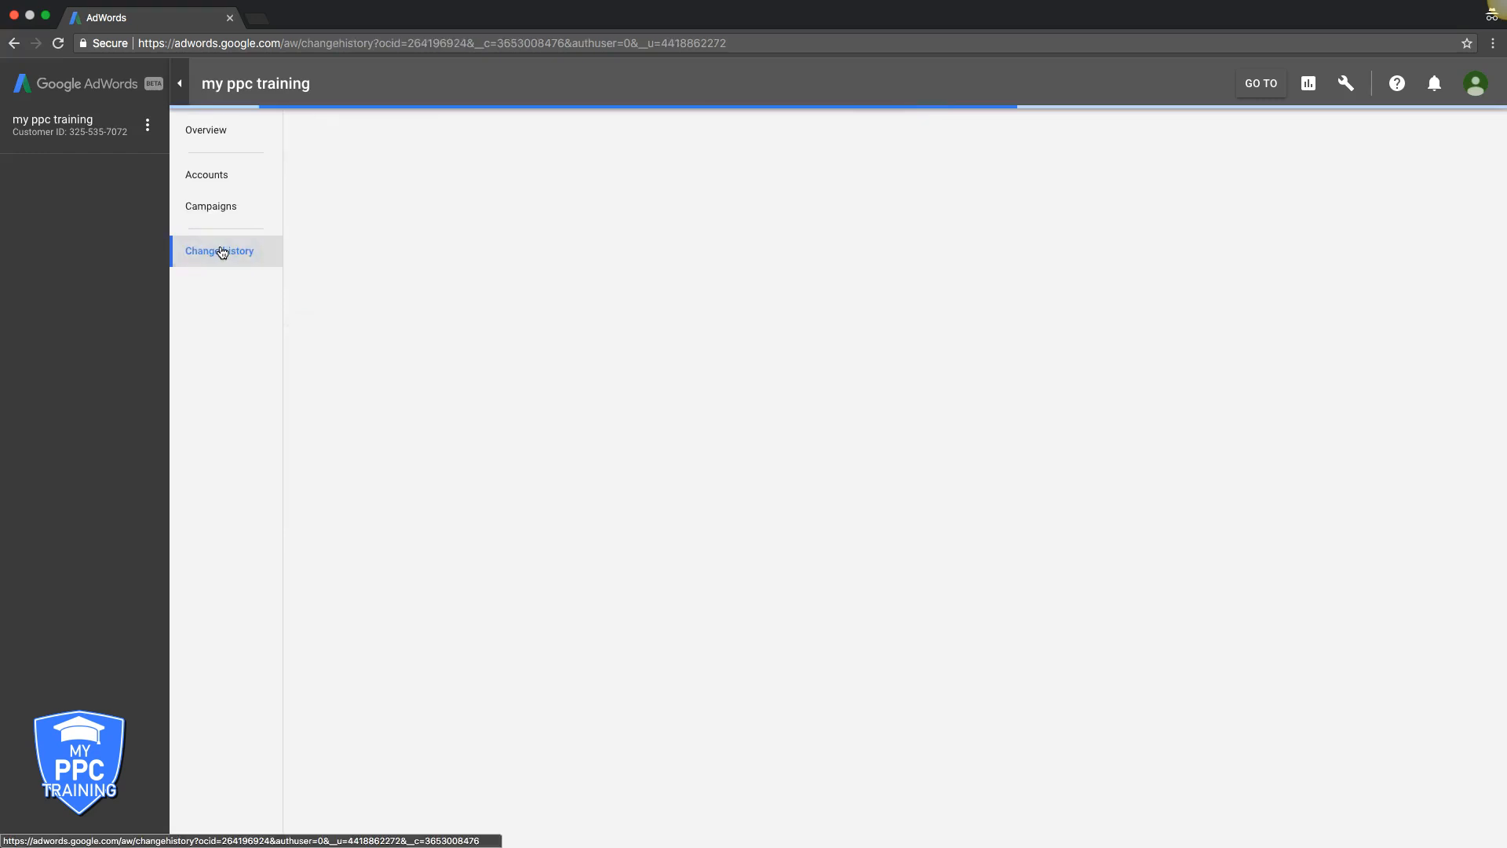
- Load Change history listing customer creation, accepted terms and admin access entries
left_click(220, 251)
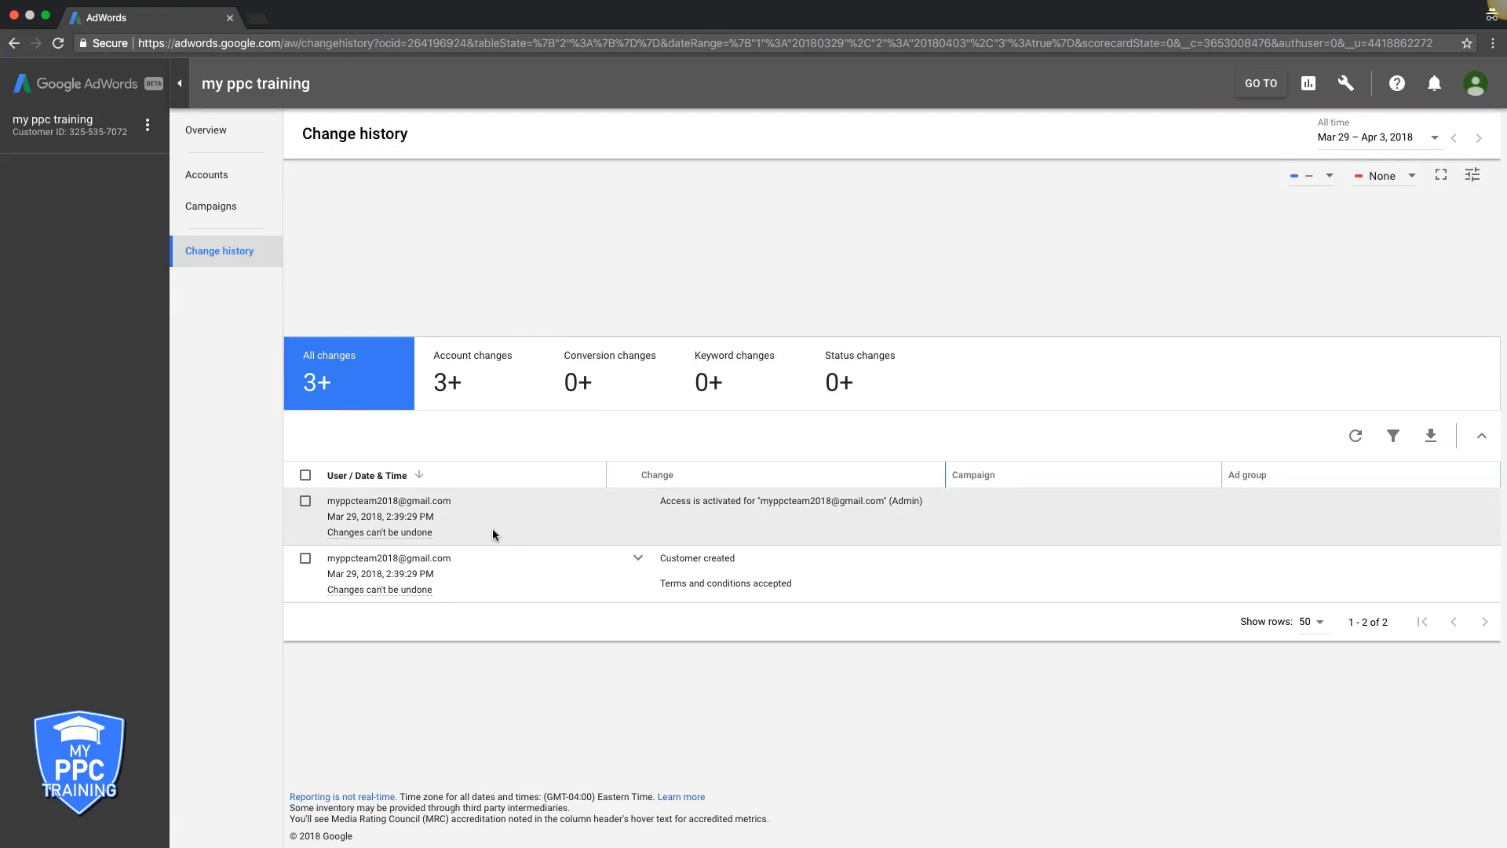
mouse_move(691, 528)
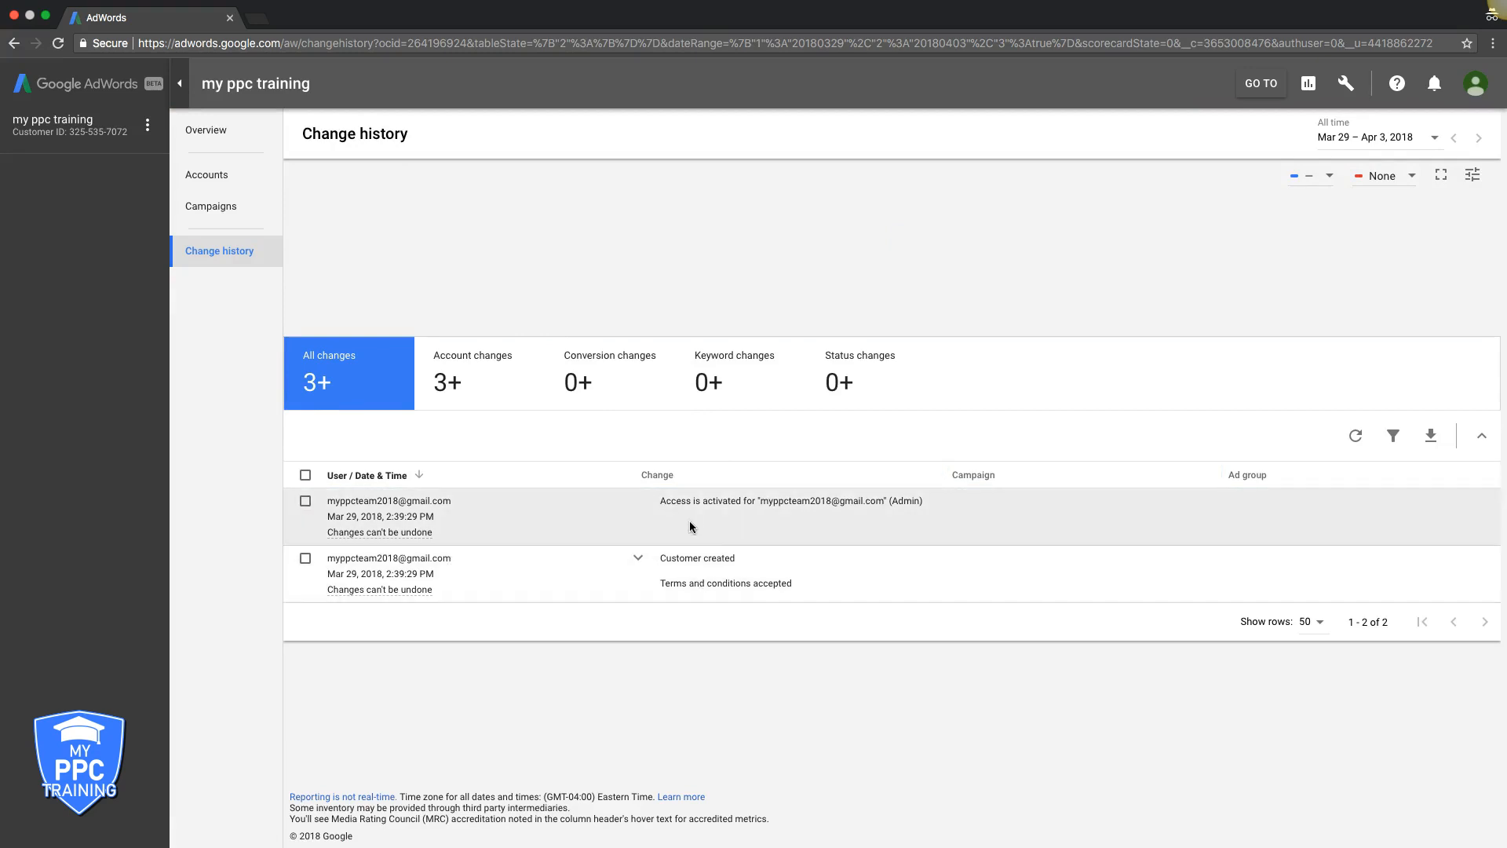
mouse_move(668, 687)
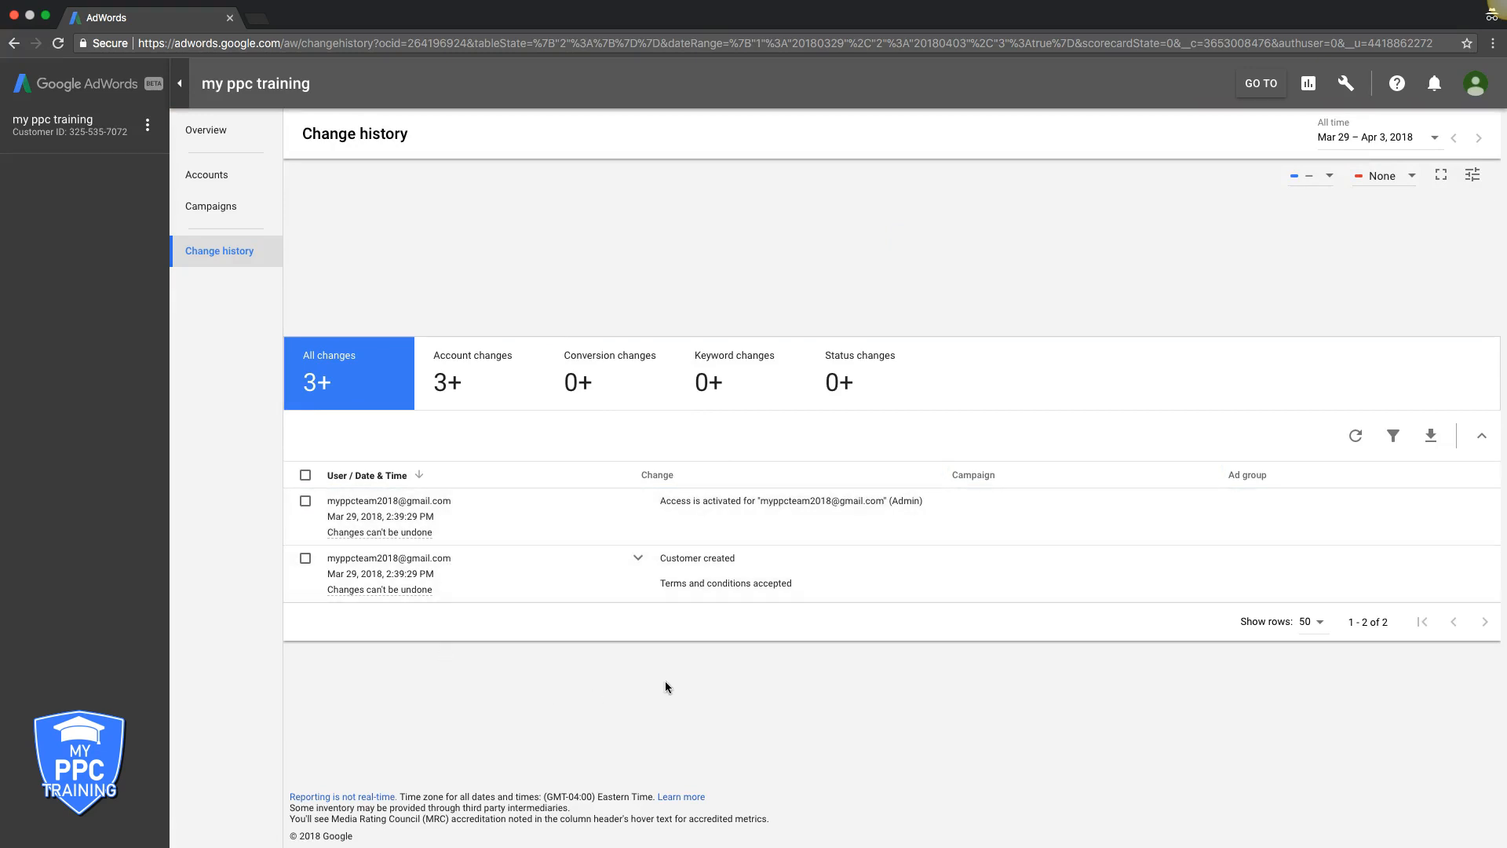
mouse_move(396, 585)
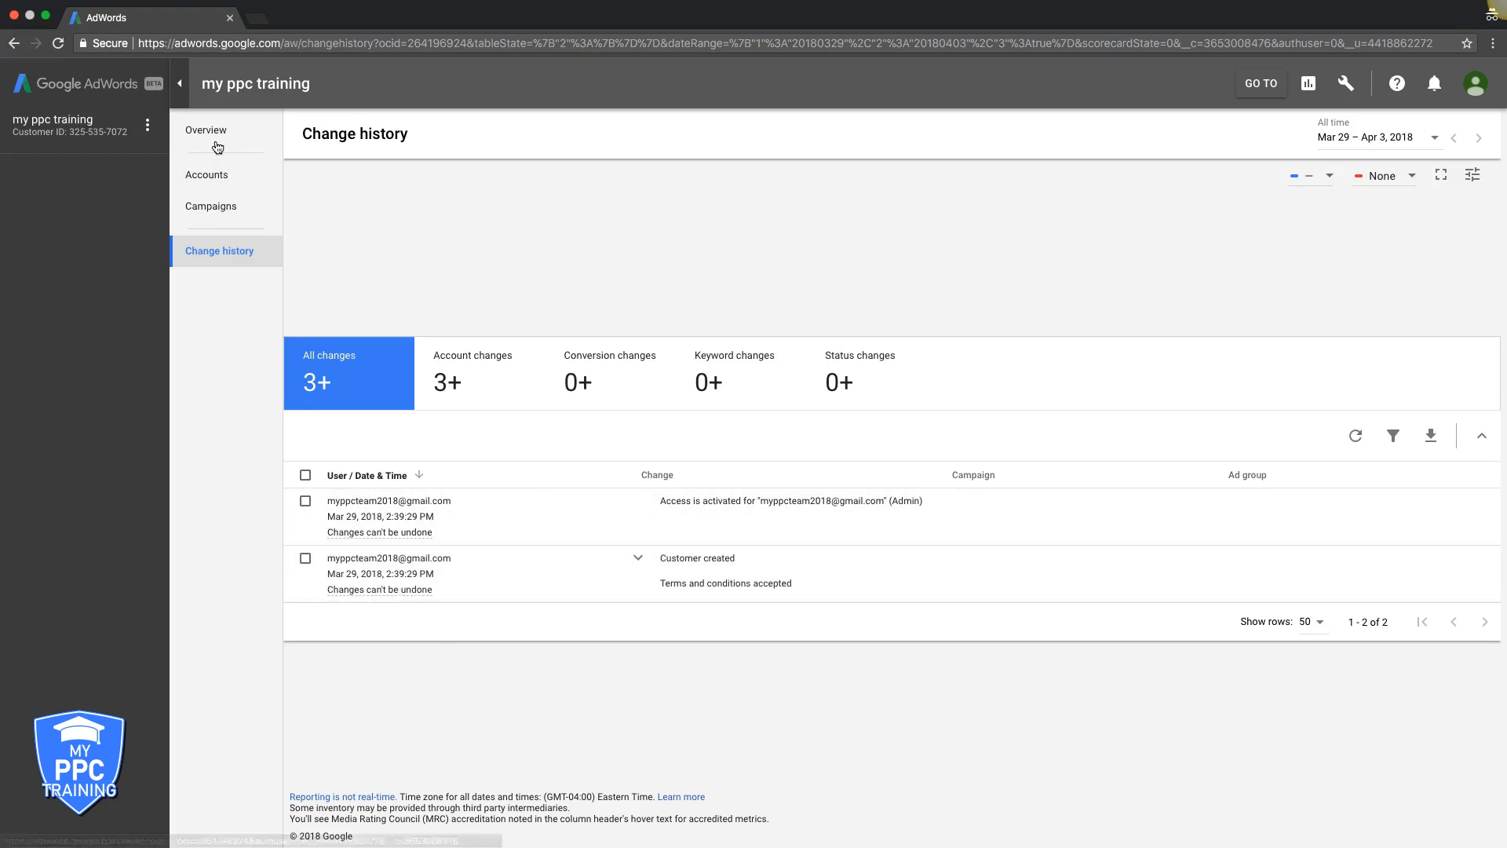
- Return to the Overview dashboard with zero clicks, impressions and cost
left_click(206, 130)
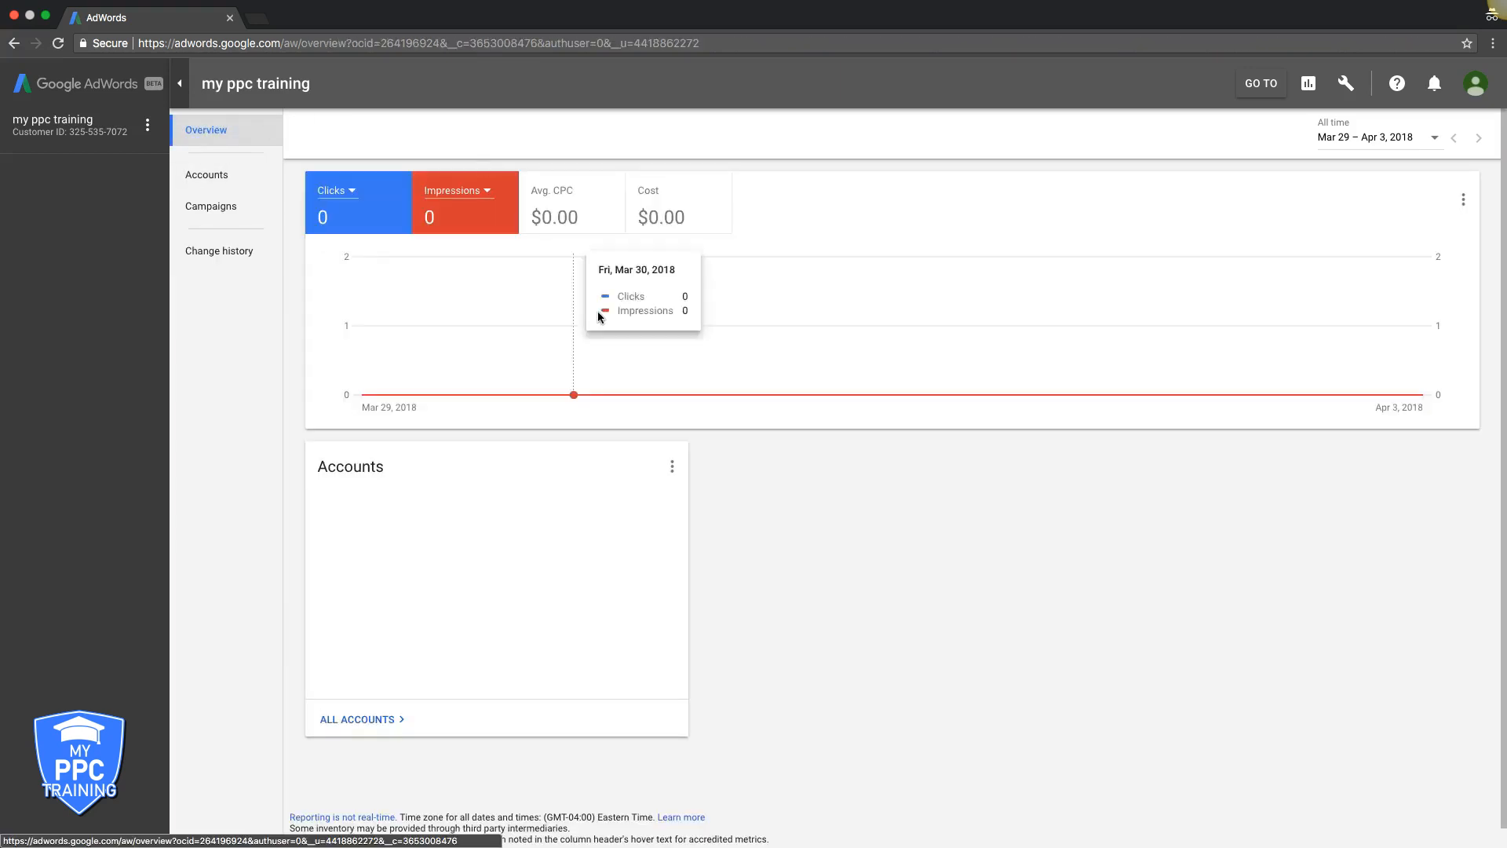
mouse_move(1289, 378)
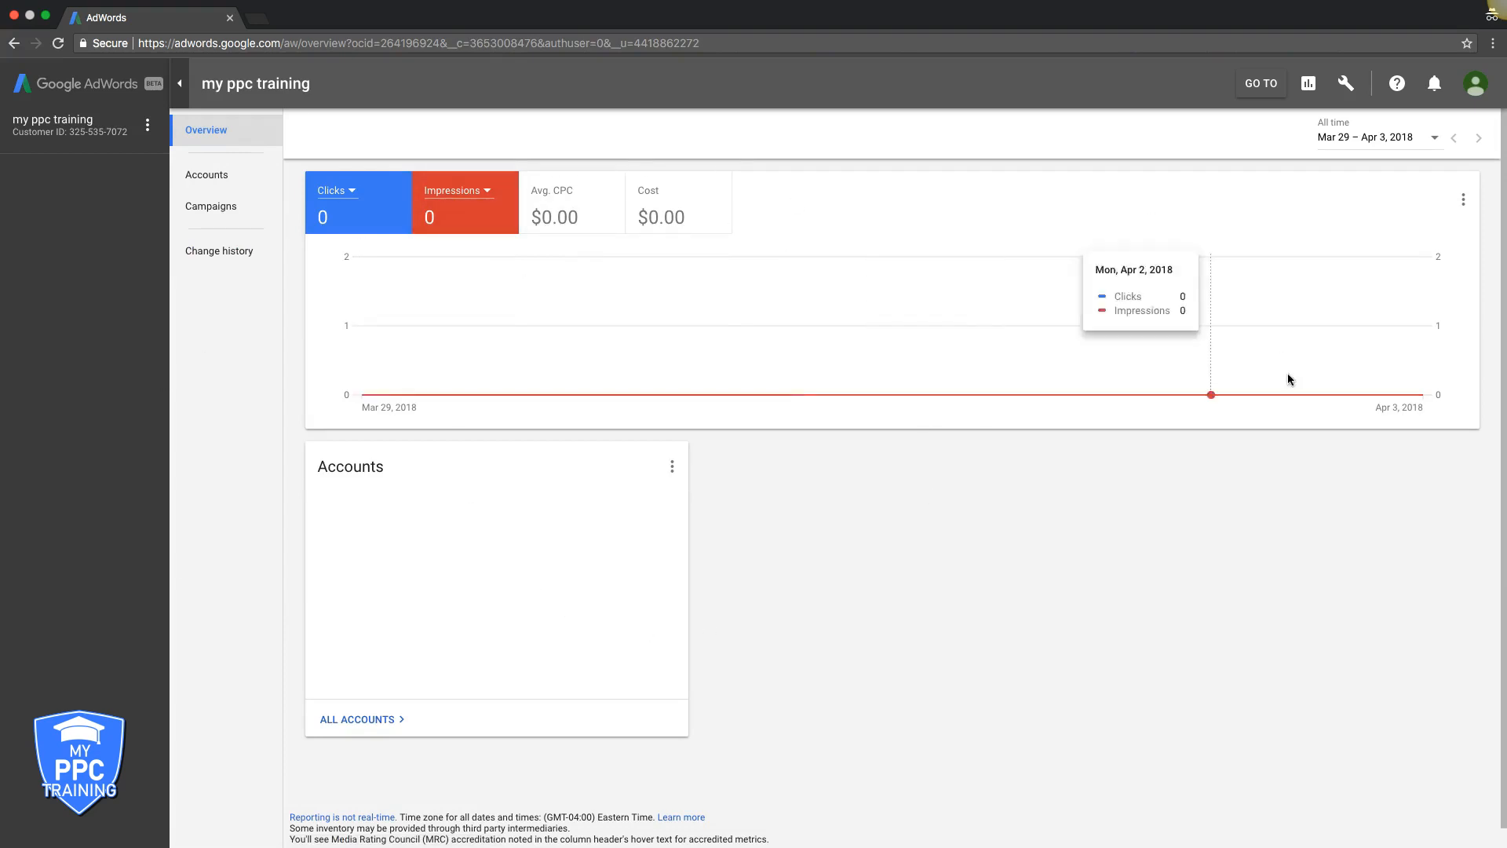
mouse_move(787, 666)
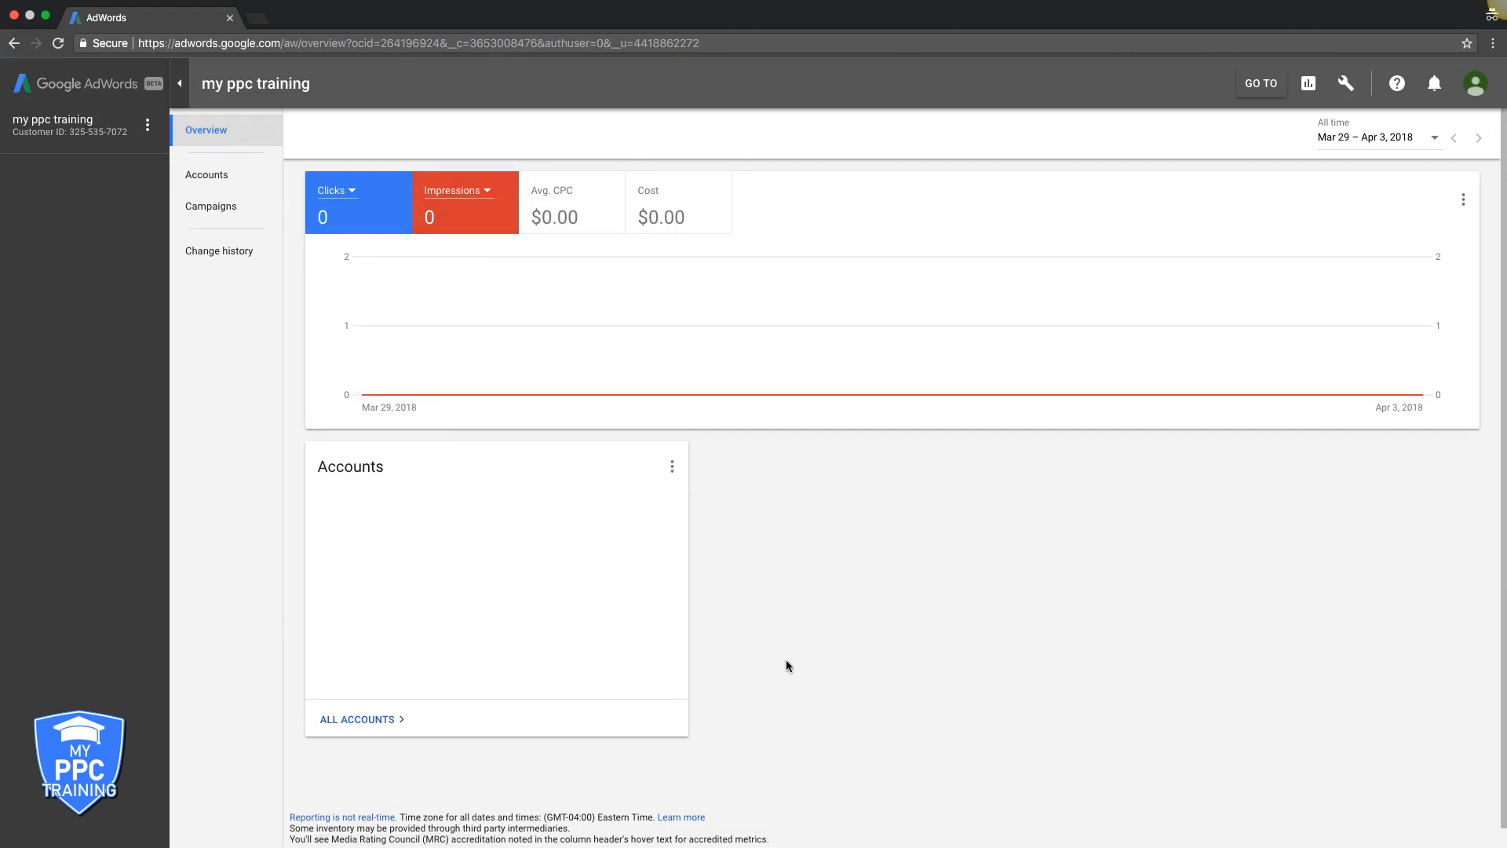